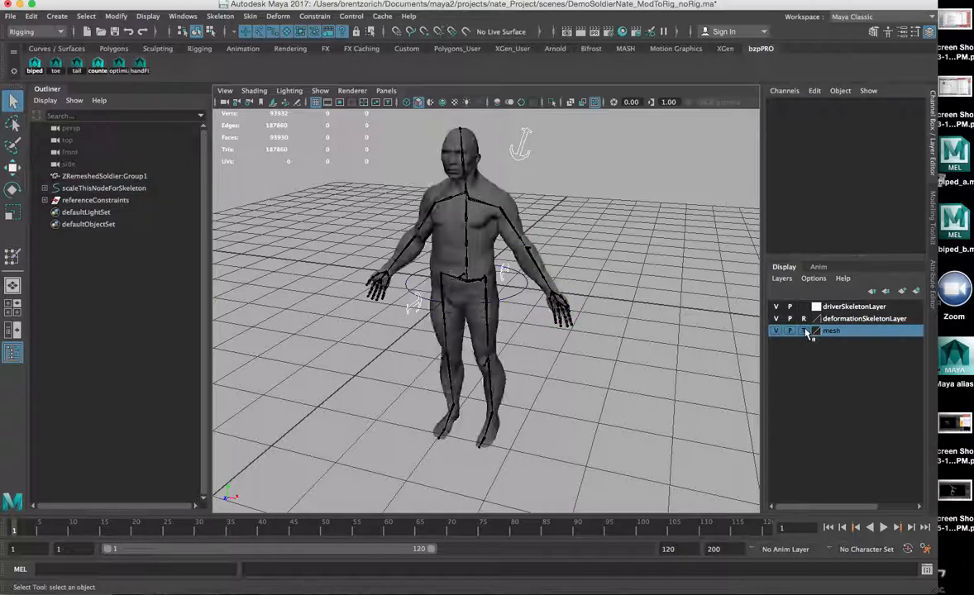
Step: Test the skin by posing the left arm, head and spine joints, then reset the selection
left_click(533, 273)
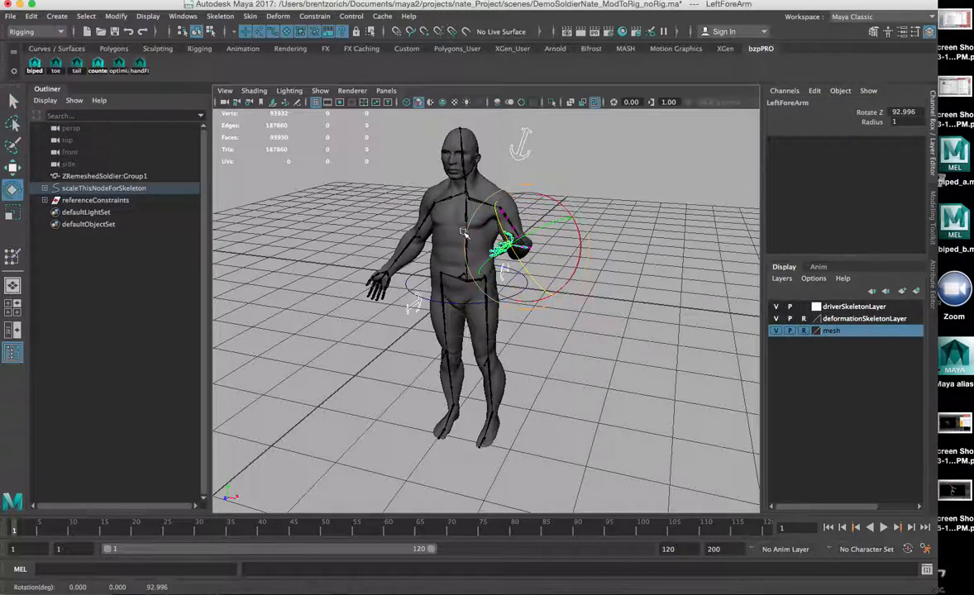
left_click(566, 311)
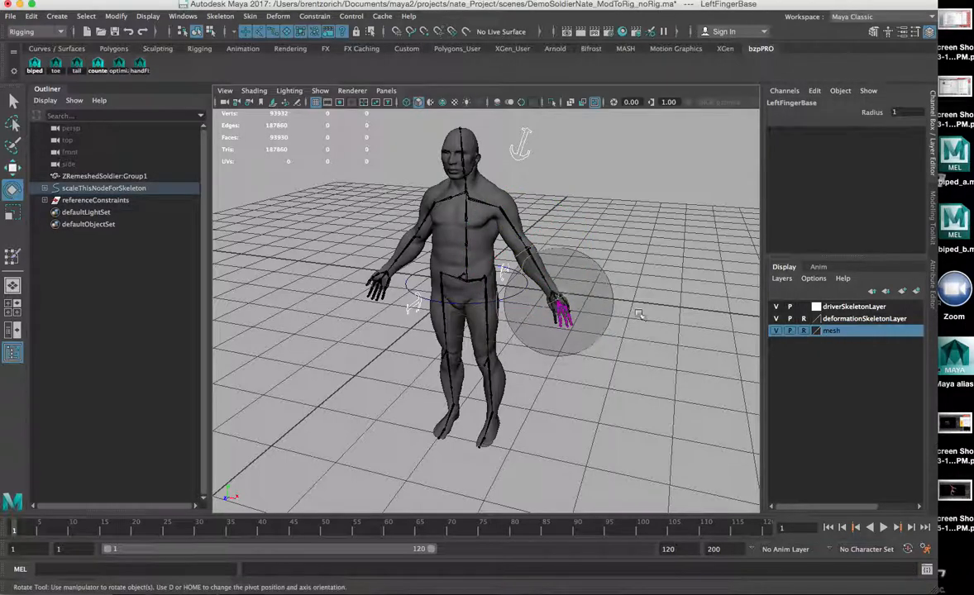
left_click(559, 289)
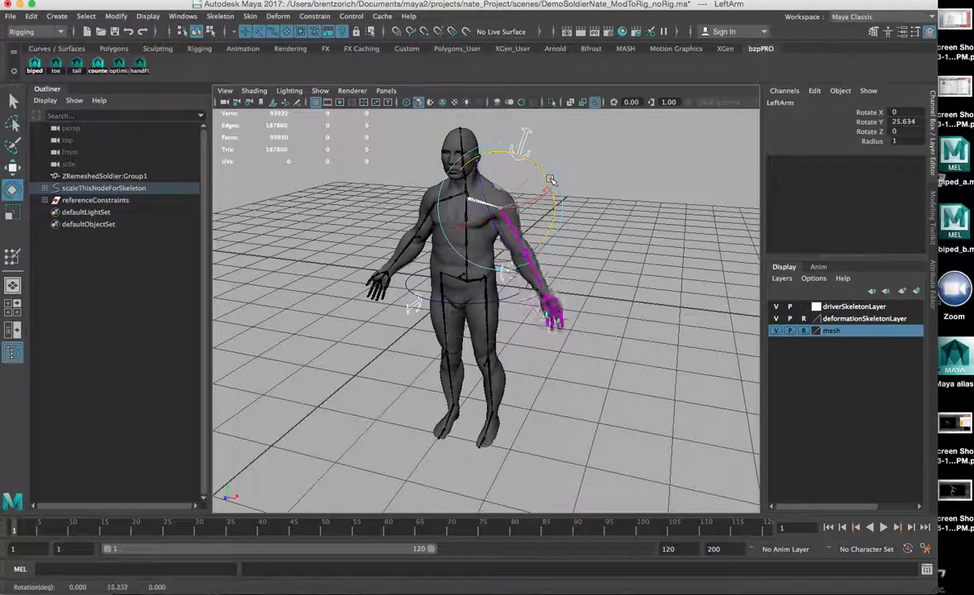
left_click_drag(550, 180, 612, 285)
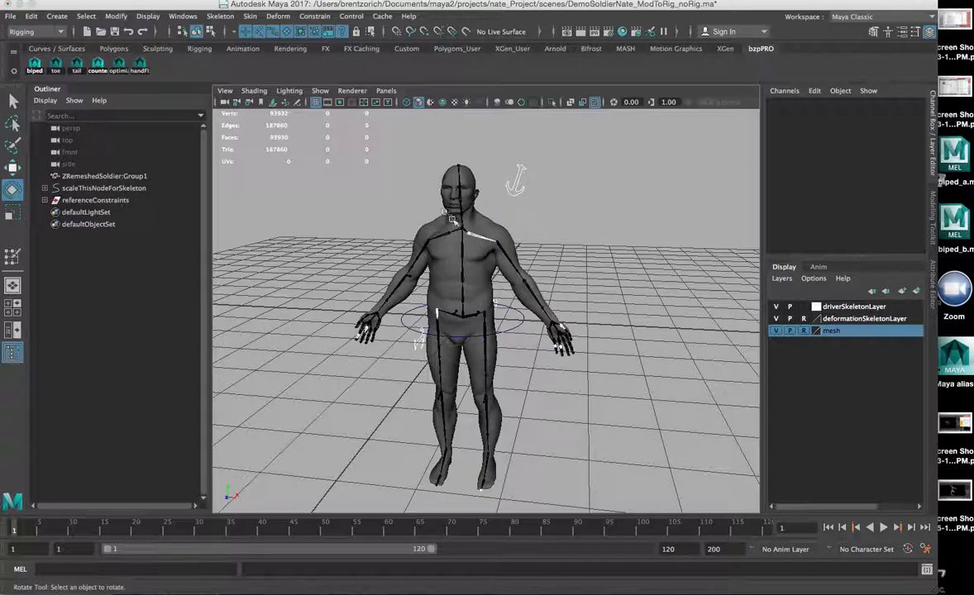
left_click(460, 190)
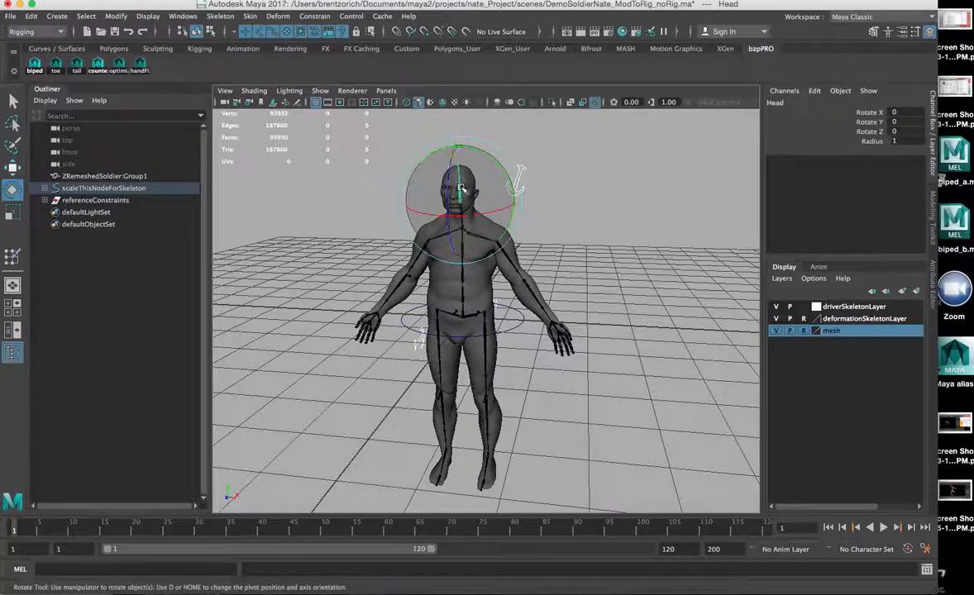
left_click_drag(460, 190, 443, 201)
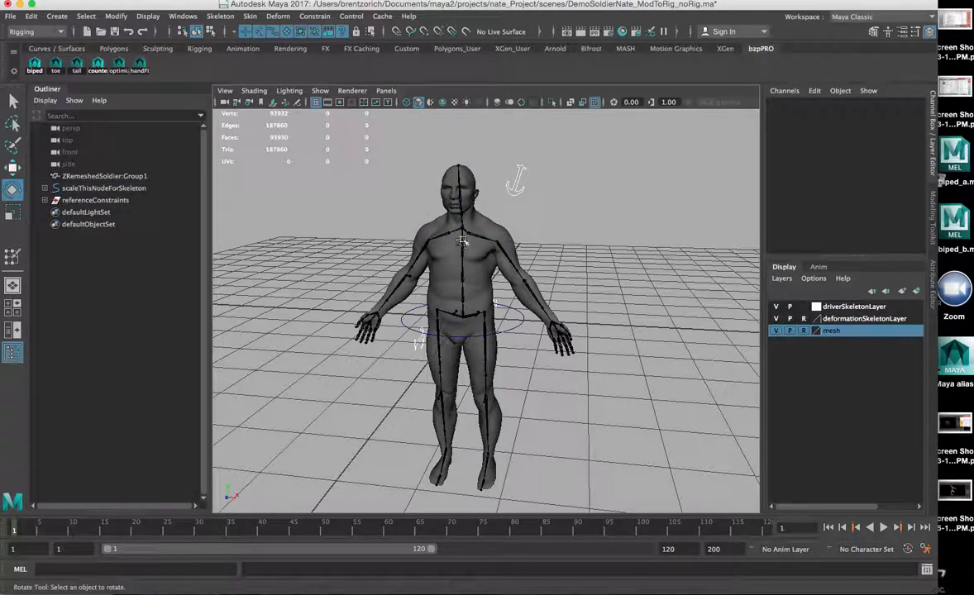
left_click(486, 245)
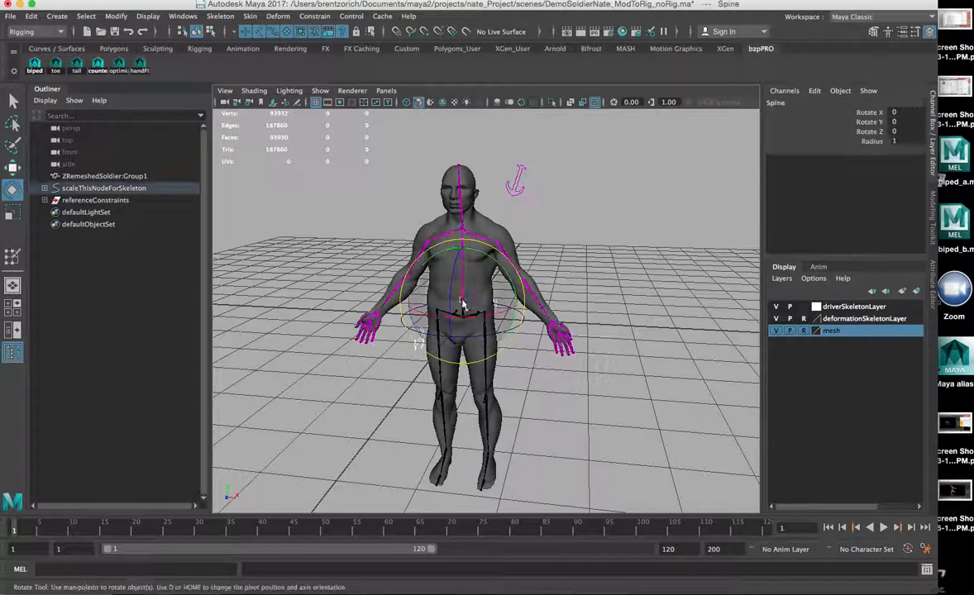
left_click_drag(463, 306, 453, 339)
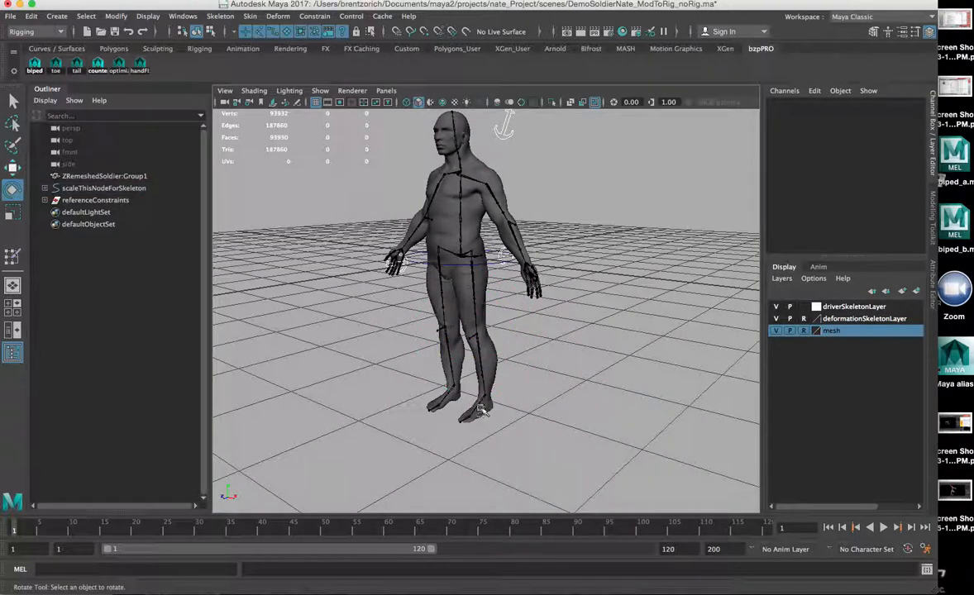
left_click(480, 405)
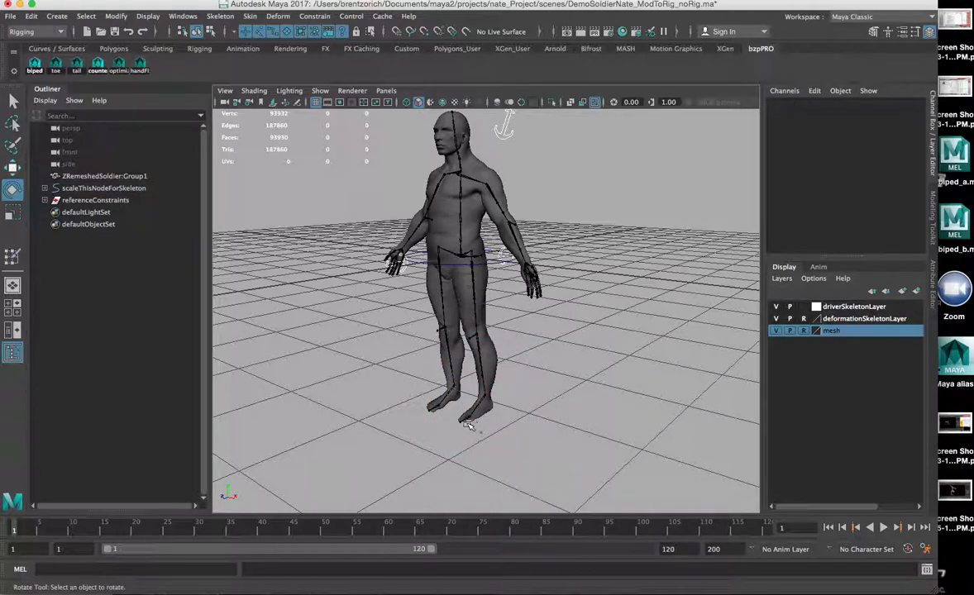
left_click(466, 417)
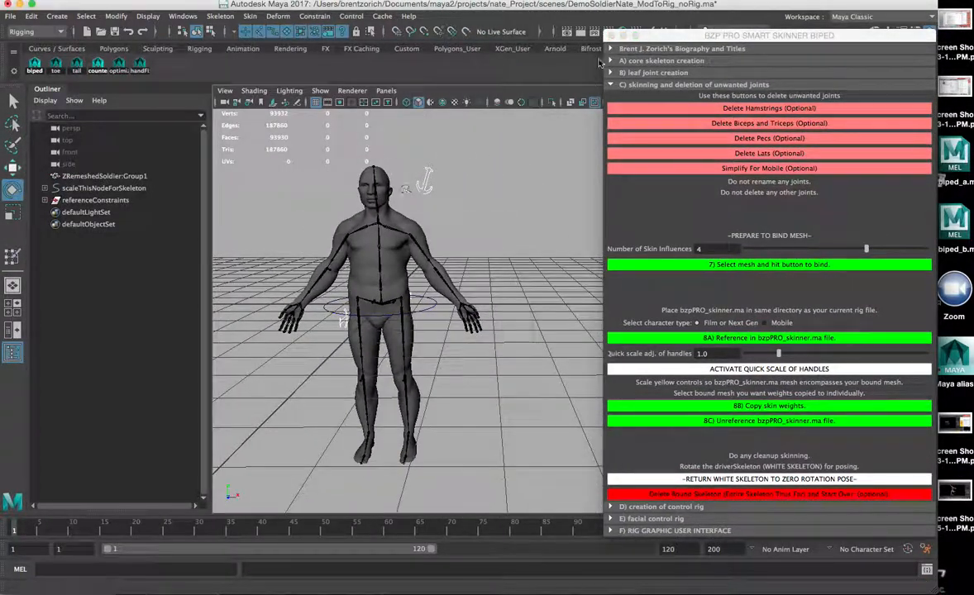
Step: Build the default control rig and picker GUI on the soldier from the Smart Skinner Biped panel
left_click(661, 96)
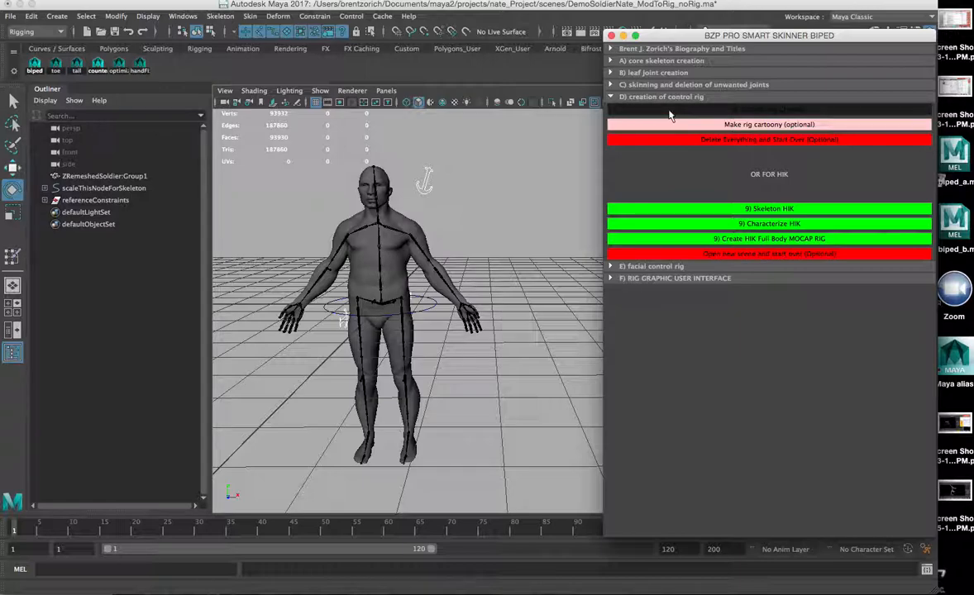
left_click(769, 109)
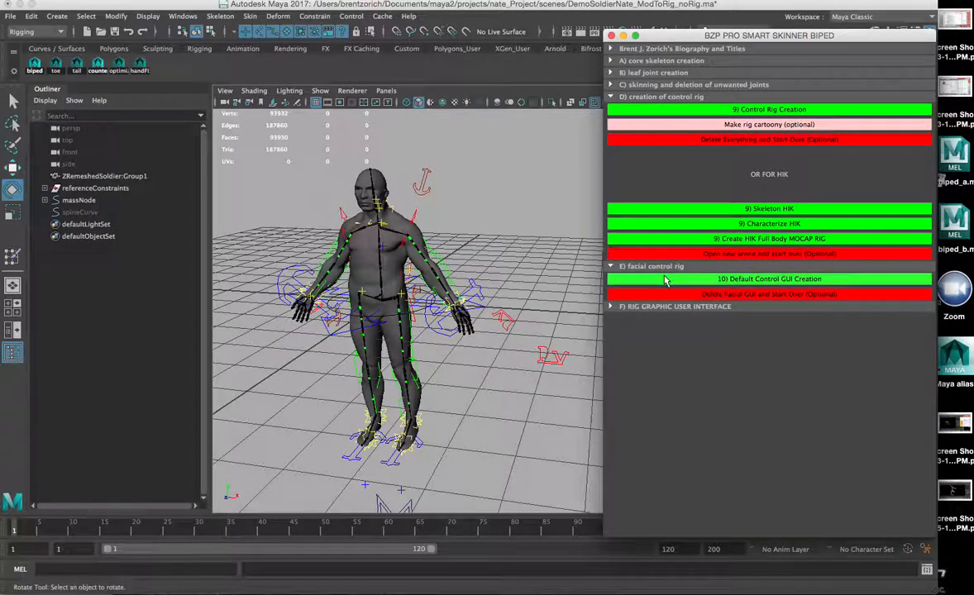
left_click(768, 278)
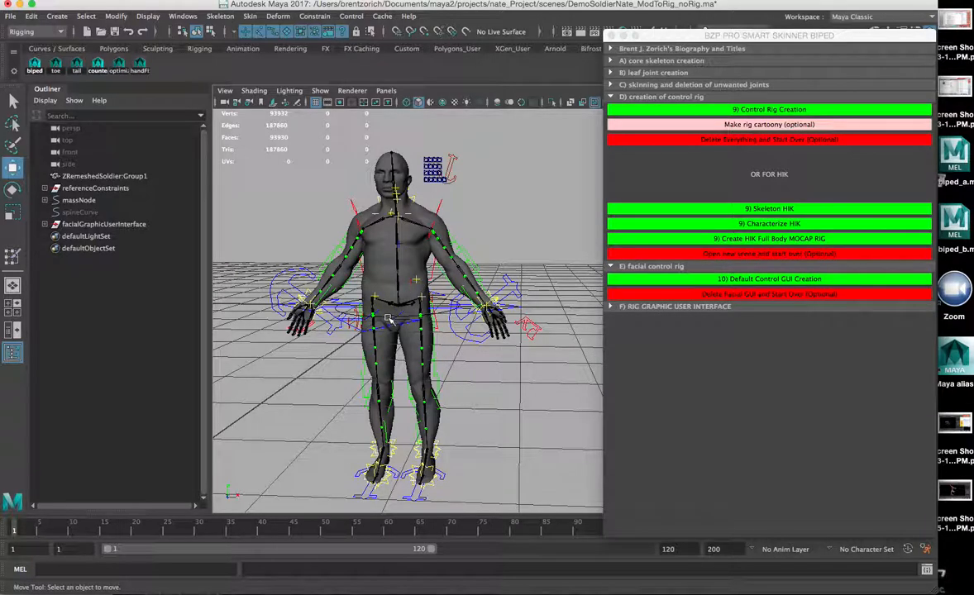
key("4")
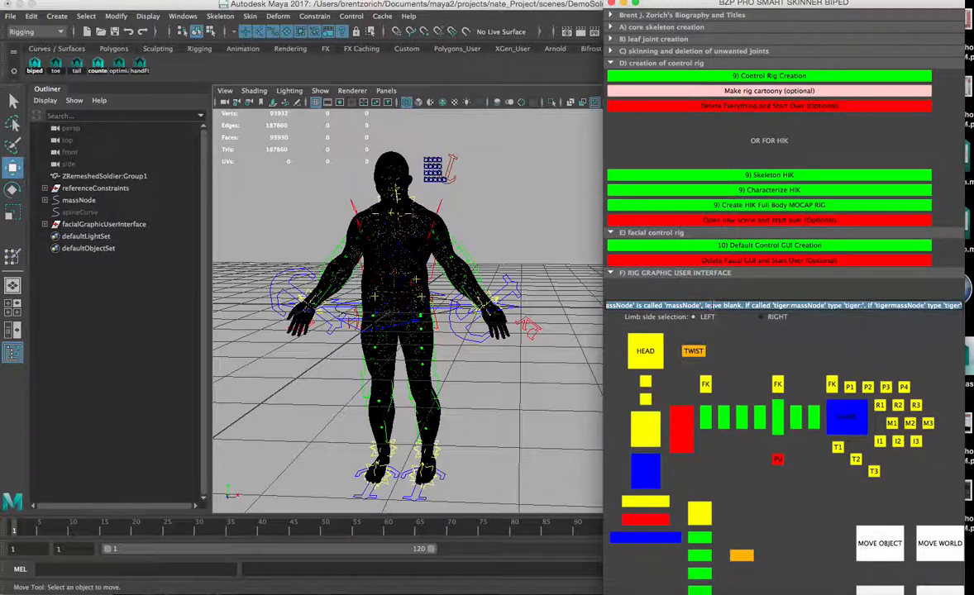
Step: Select all rig controls via the picker, clear the selection and remove the control rig
left_click(645, 350)
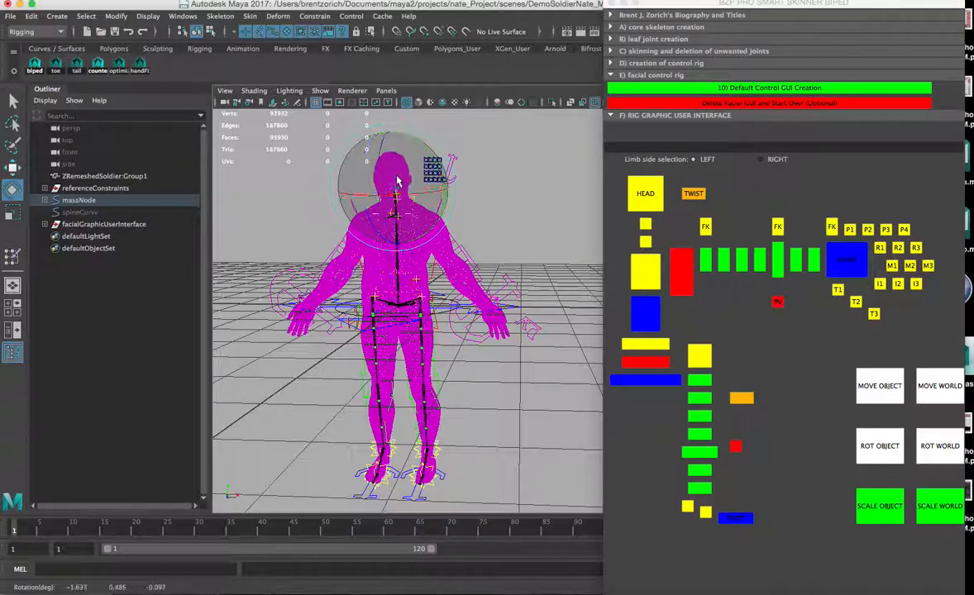
key("5")
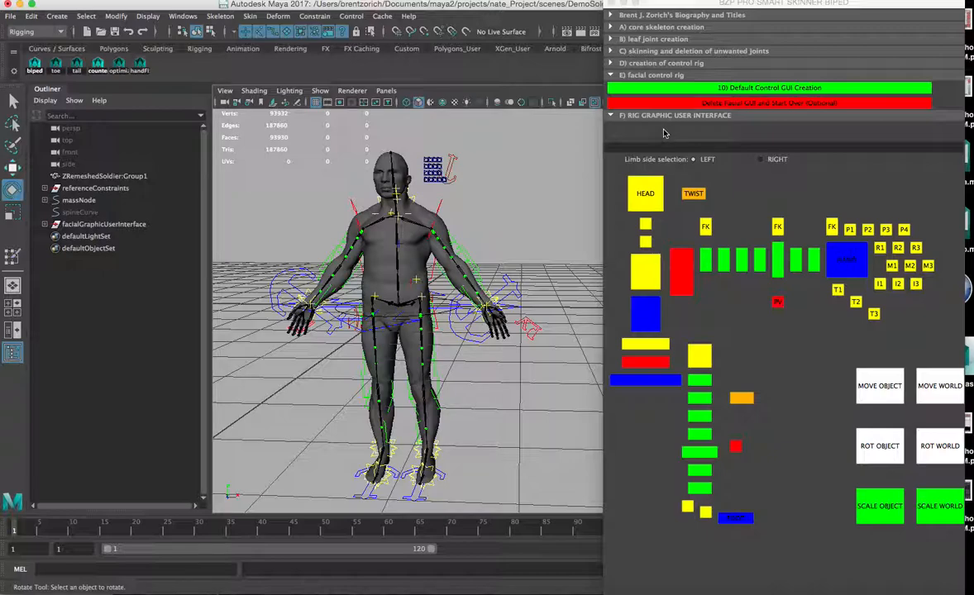
mouse_move(519, 190)
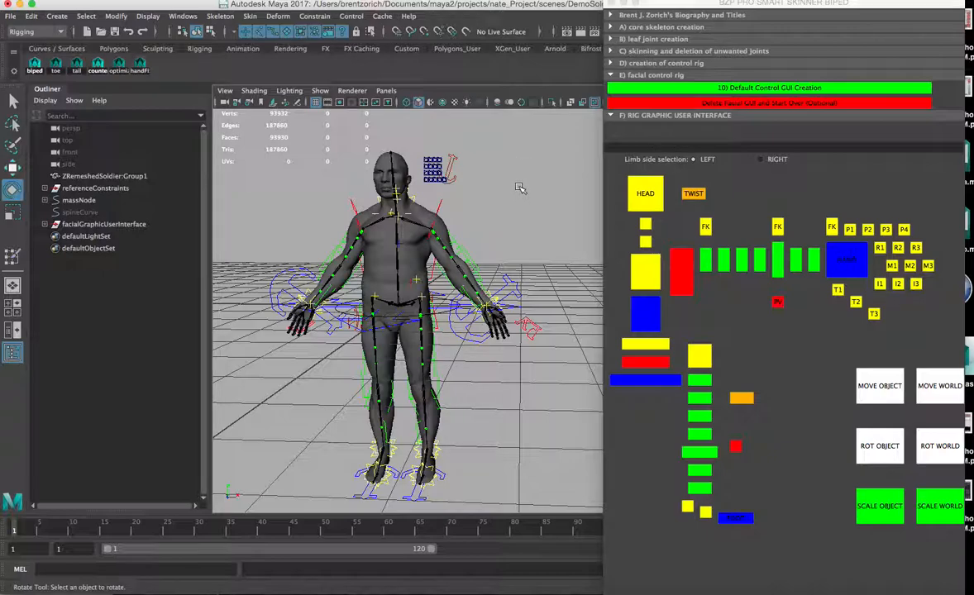
left_click(519, 188)
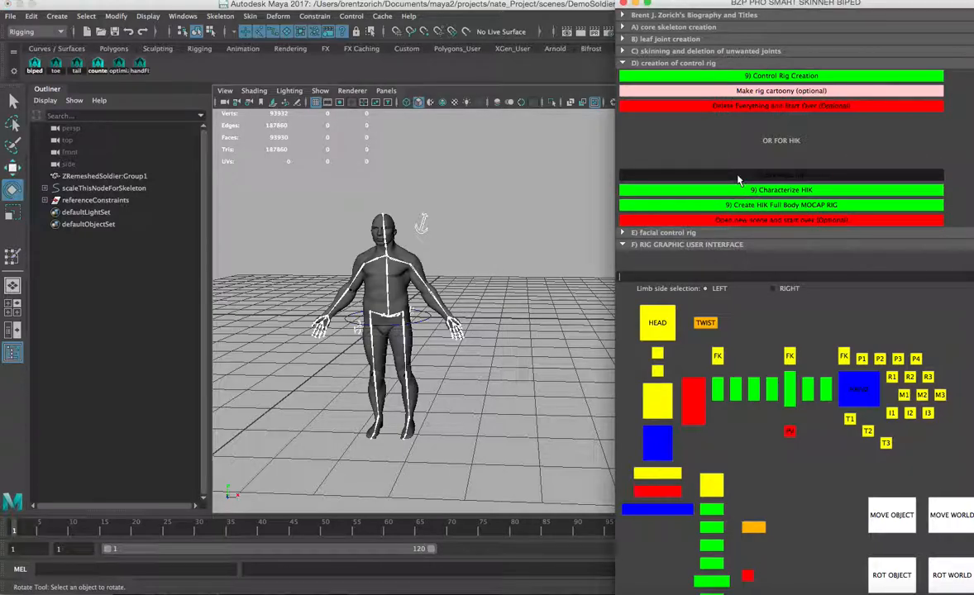
Step: Characterize the skeleton as HumanIK and create the full-body MOCAP control rig in T-pose
left_click(781, 175)
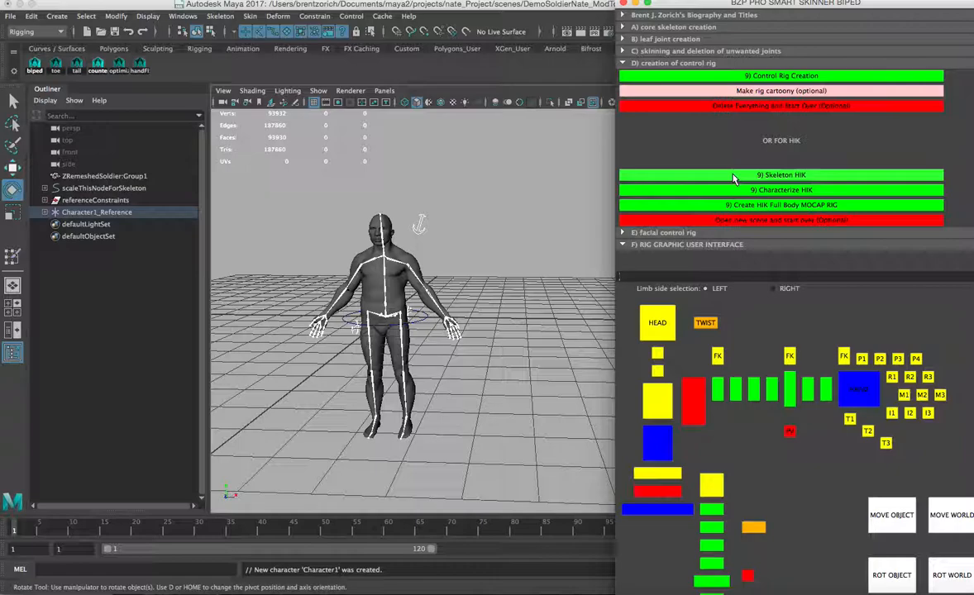
mouse_move(729, 191)
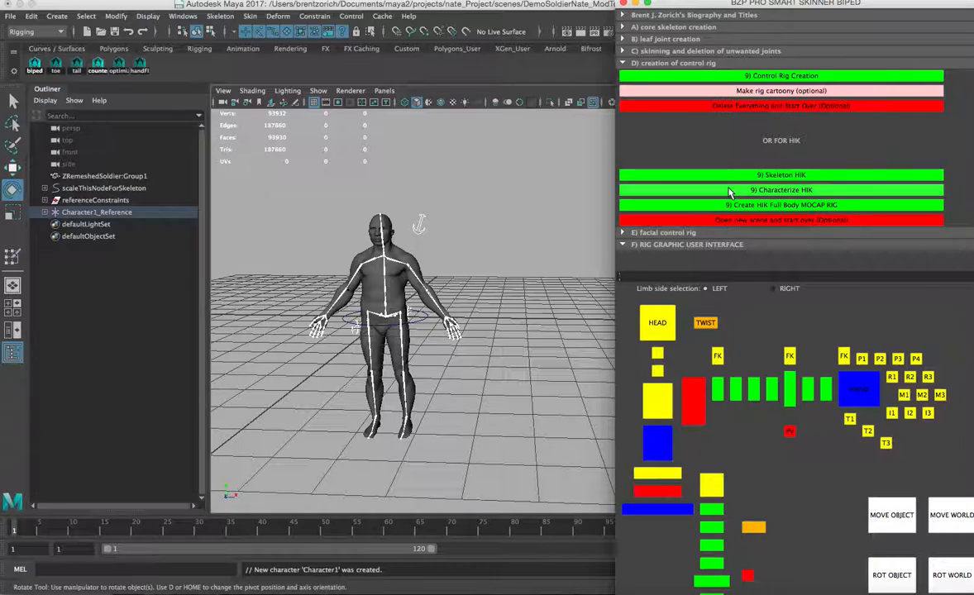
left_click(781, 190)
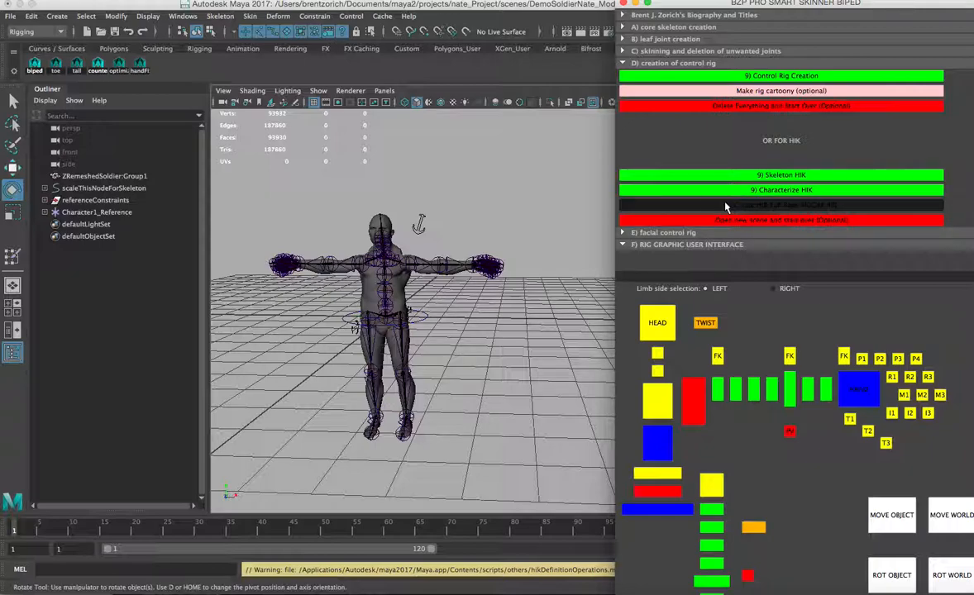
left_click(780, 205)
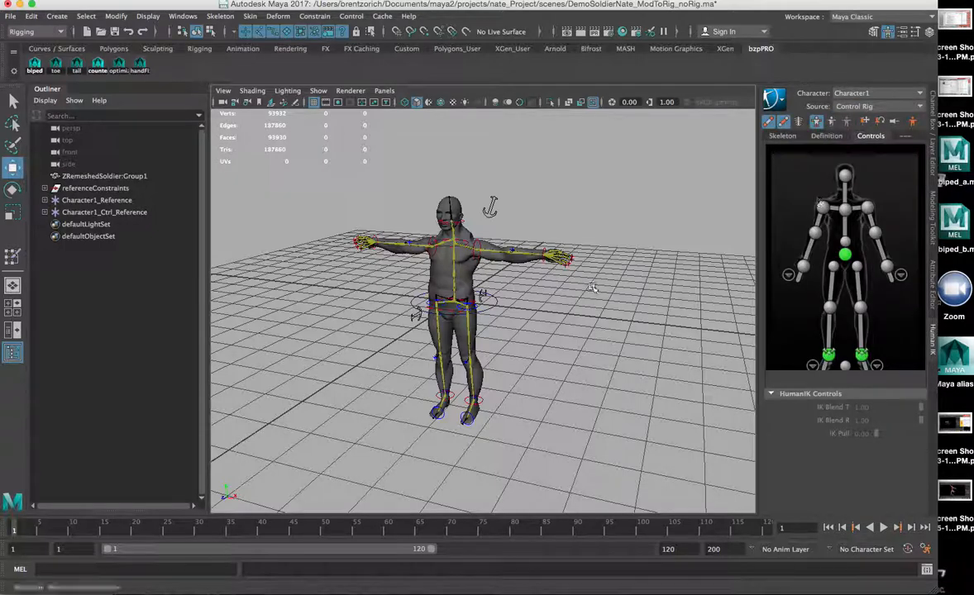
Step: Reference a walk mocap file from the example clips folder into the scene
key("space")
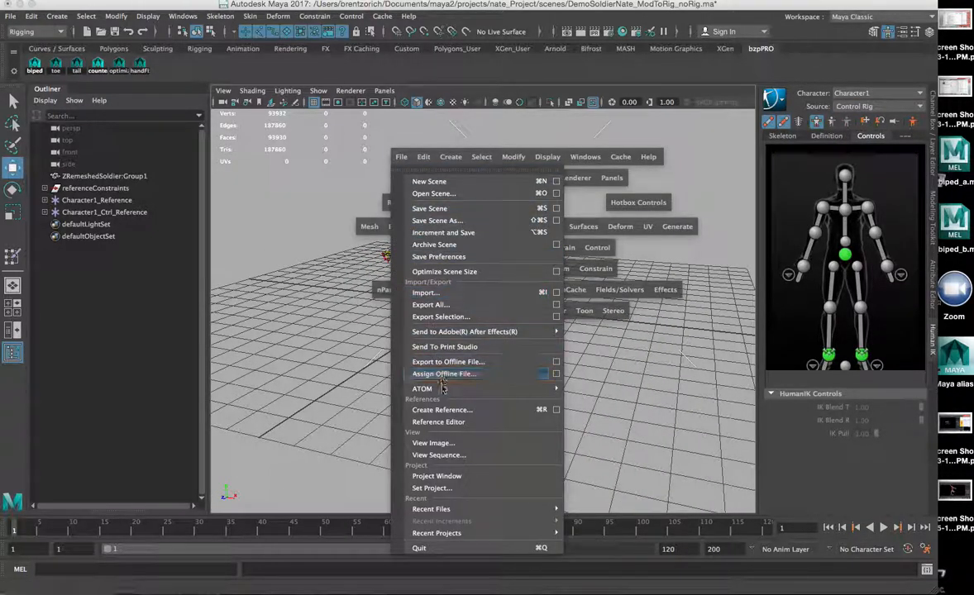
mouse_move(443, 410)
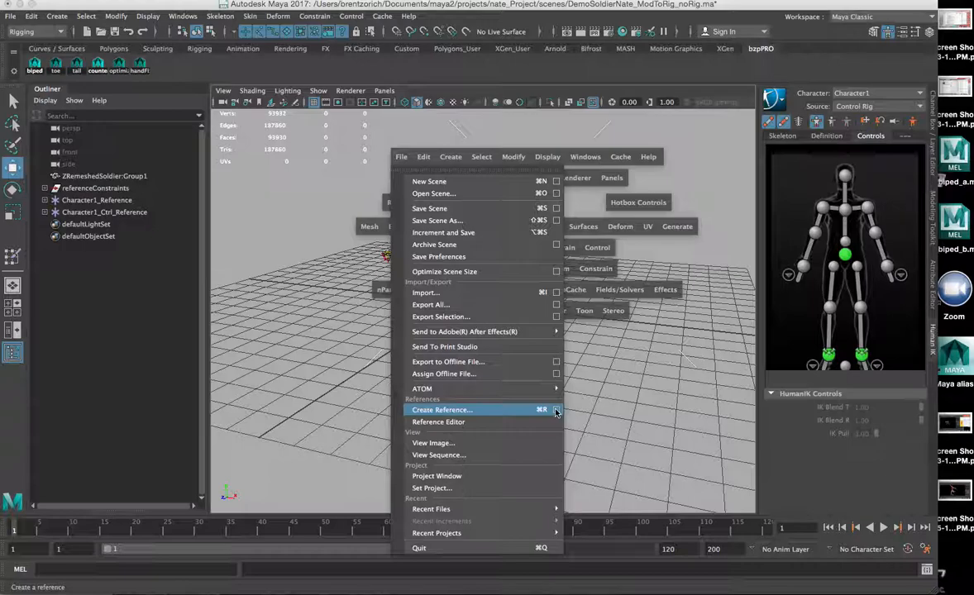
left_click(556, 410)
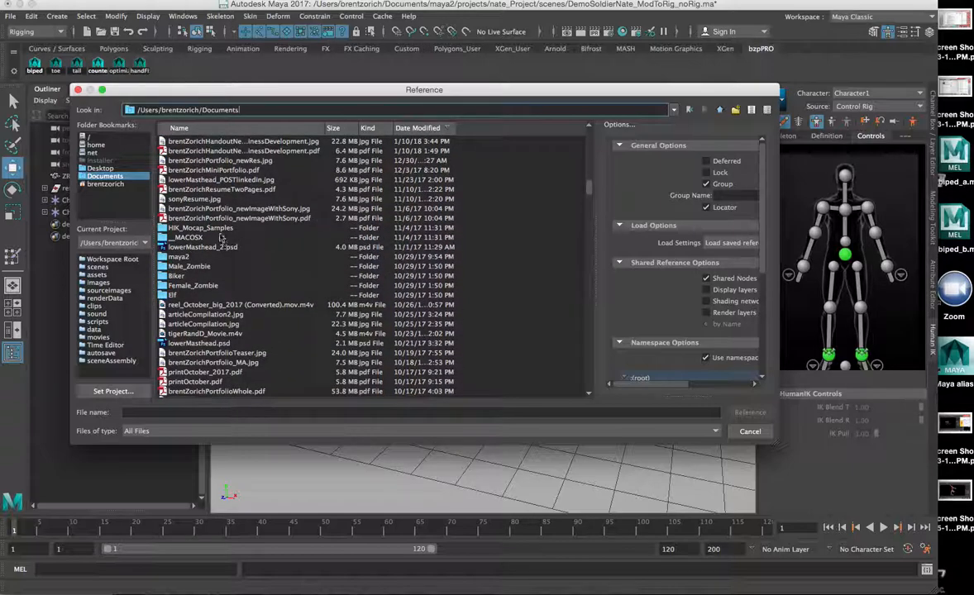
double_click(200, 228)
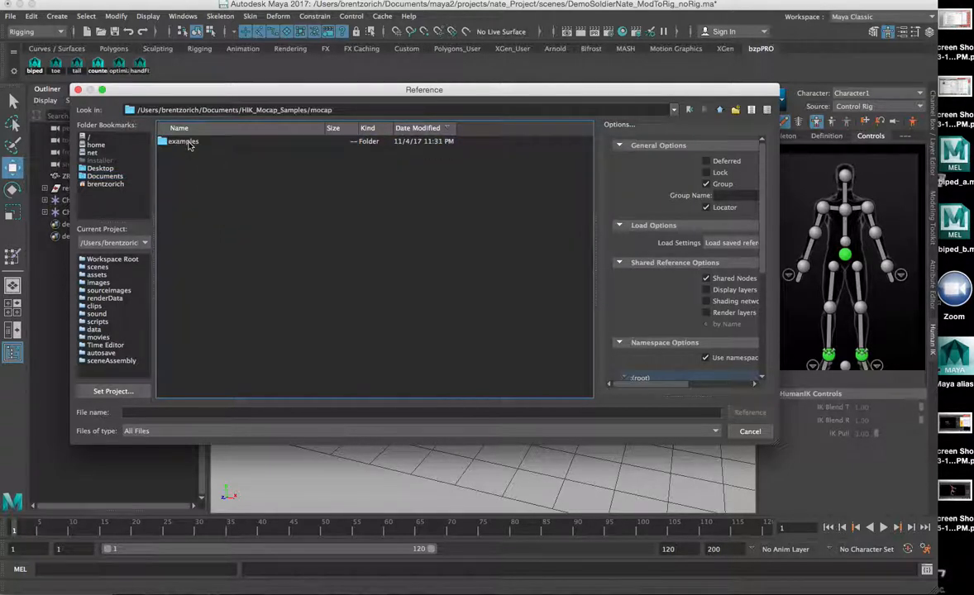
double_click(183, 141)
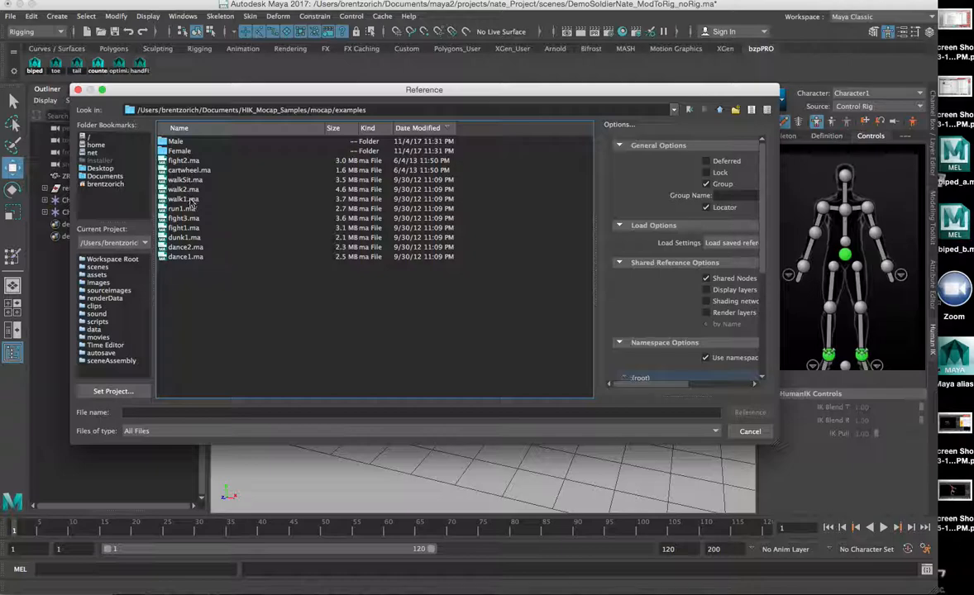
left_click(182, 189)
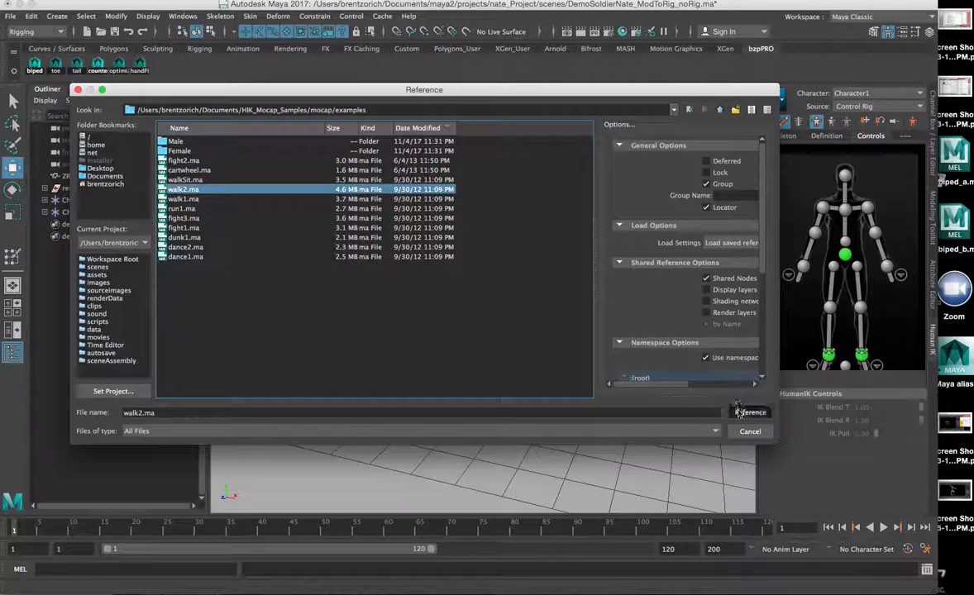
left_click(749, 412)
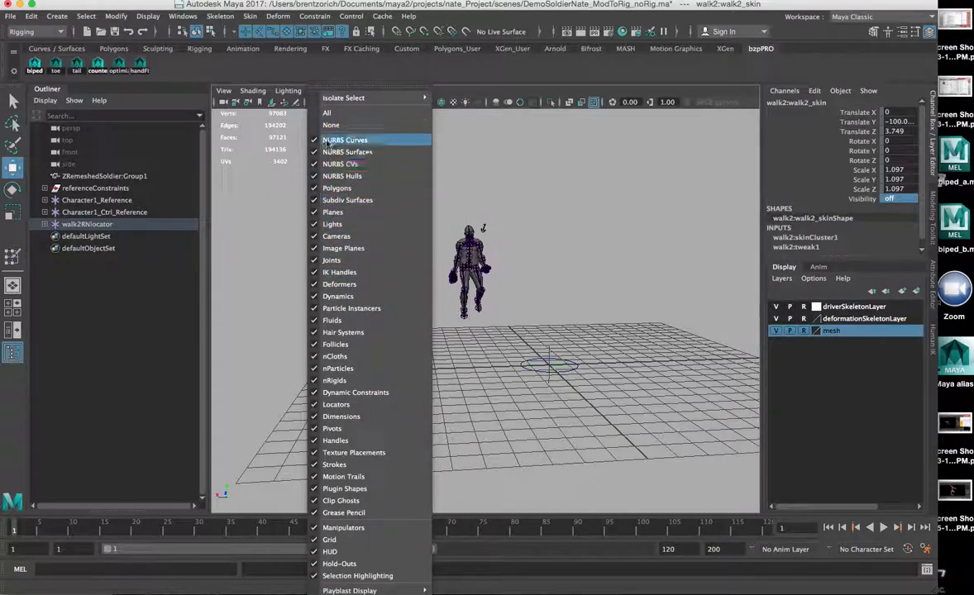
mouse_move(331, 126)
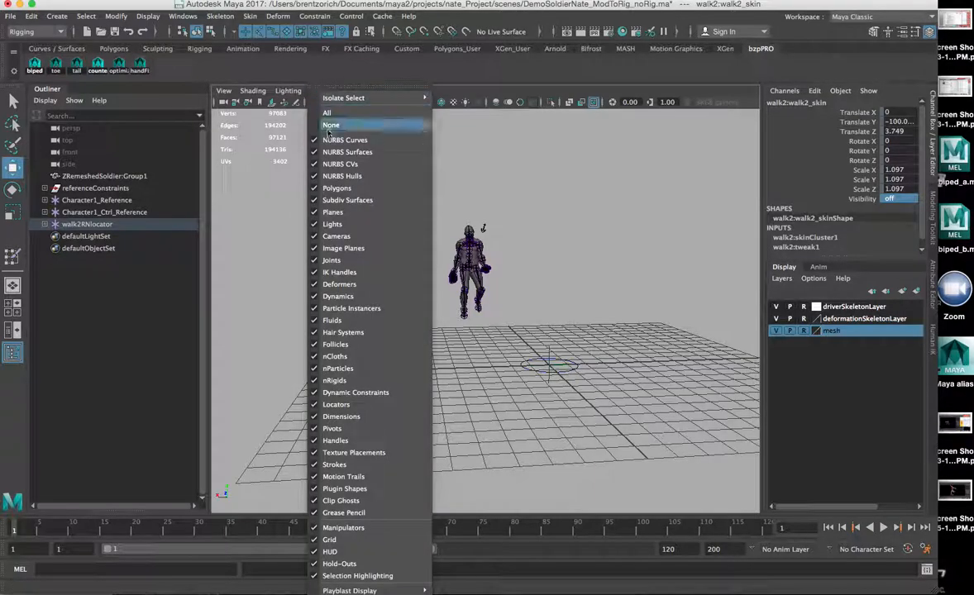
Step: Hide helper objects and rig curves so only the shaded soldier shows
left_click(330, 126)
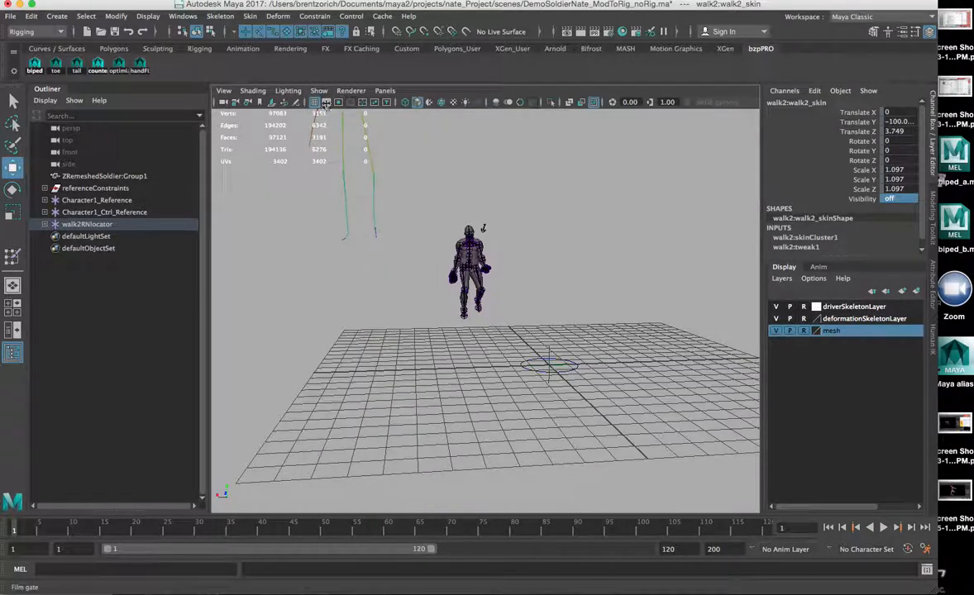
left_click(317, 89)
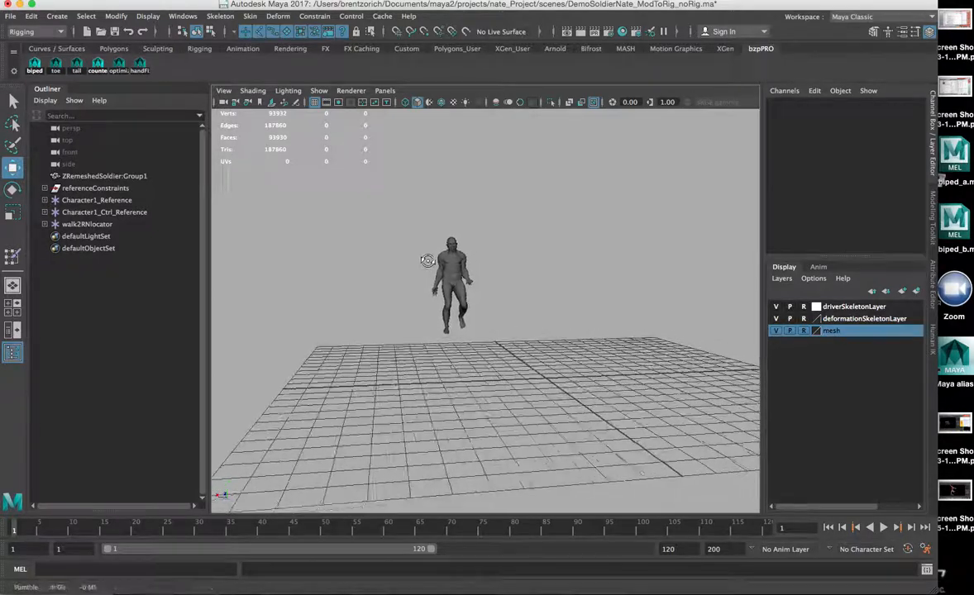
Step: Play the walk clip and extend the playback range end to 400 frames
left_click(883, 525)
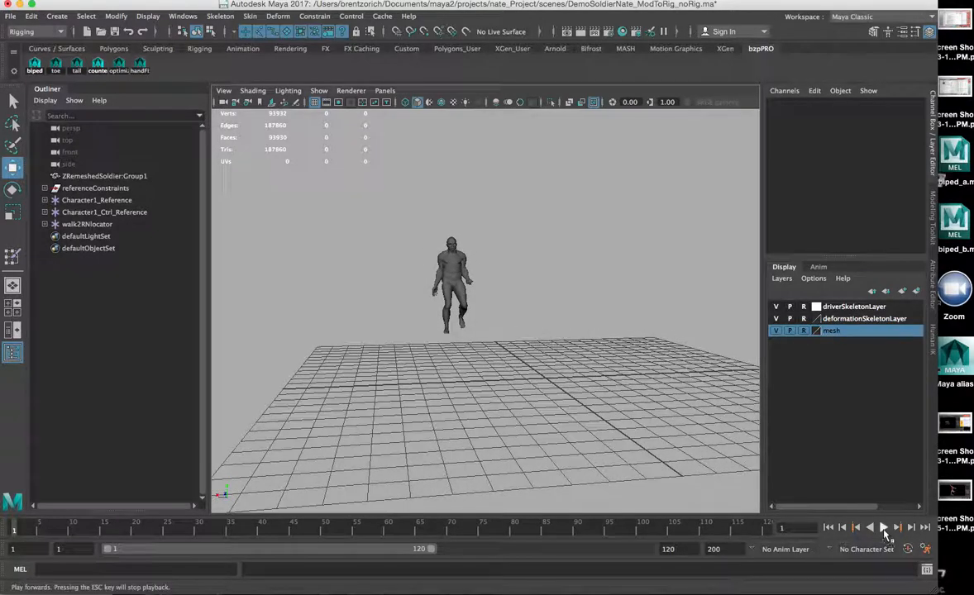
left_click(883, 526)
type("200")
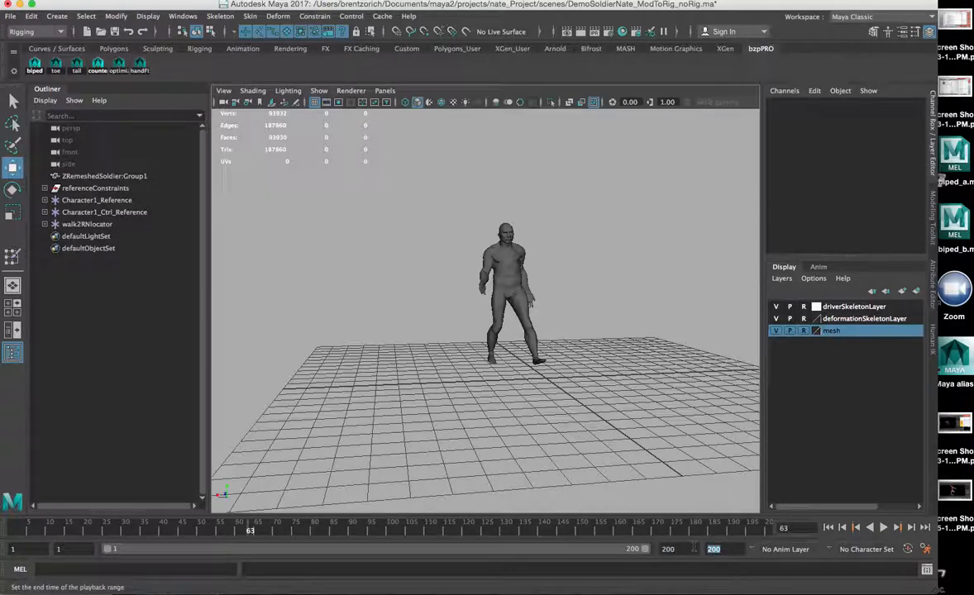
type("400")
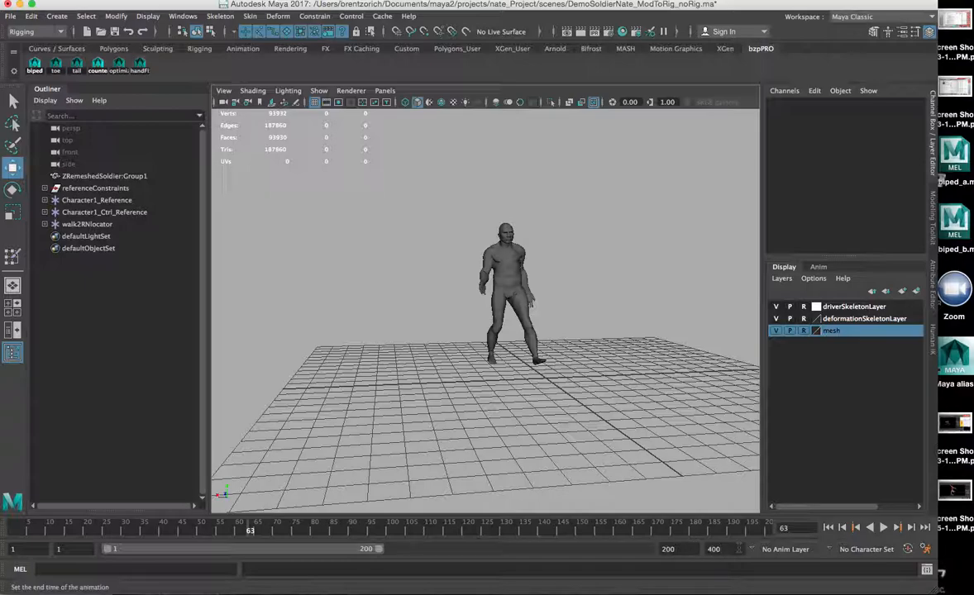
left_click(883, 528)
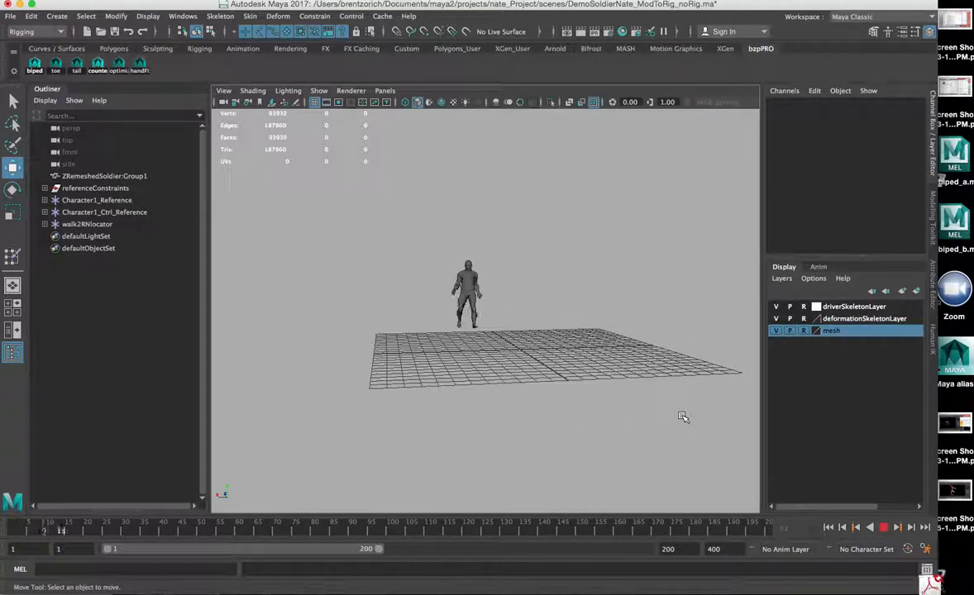
left_click(883, 526)
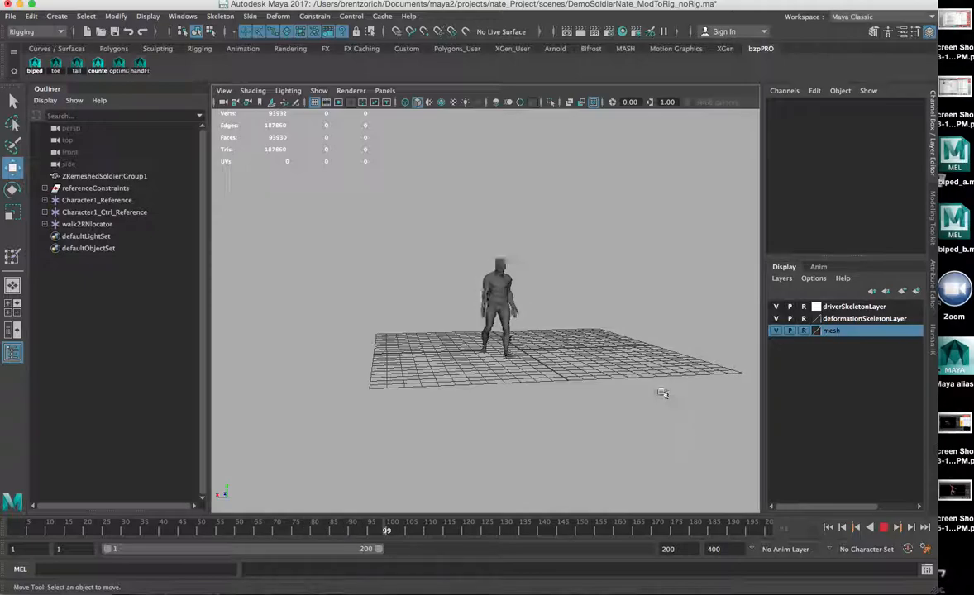
Step: Set the HIK character's animation source back to its Stance pose
left_click(883, 526)
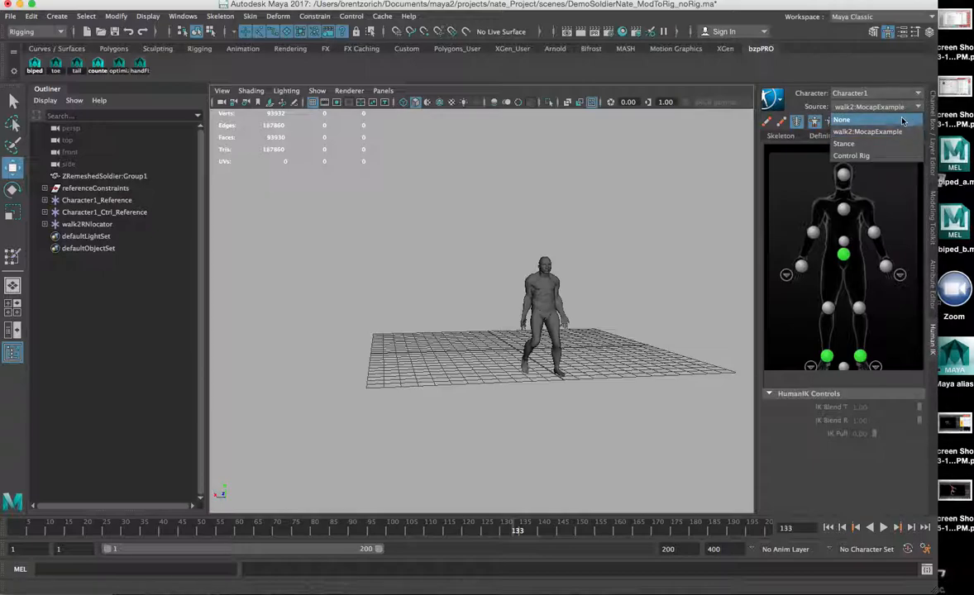
left_click(842, 119)
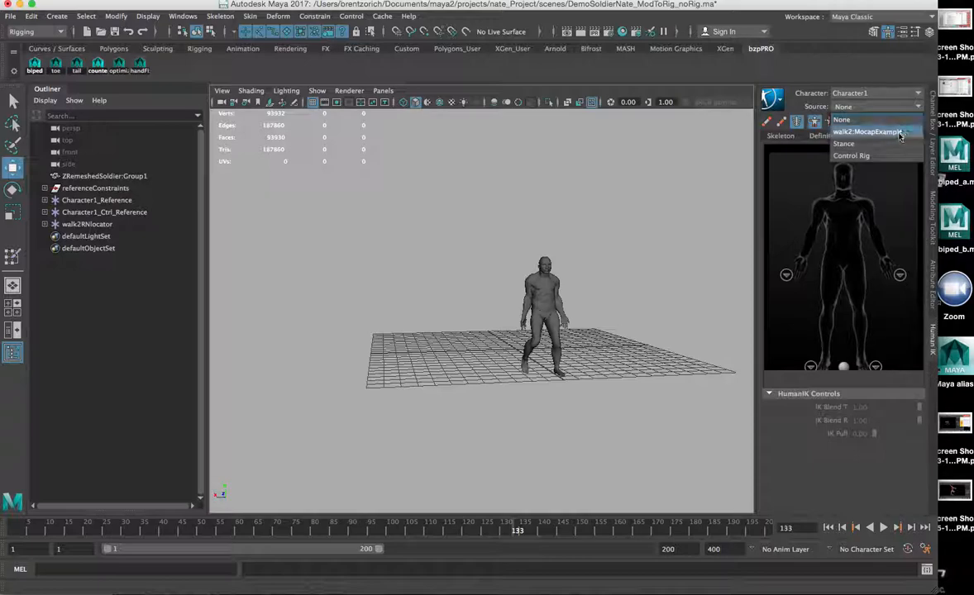
left_click(844, 142)
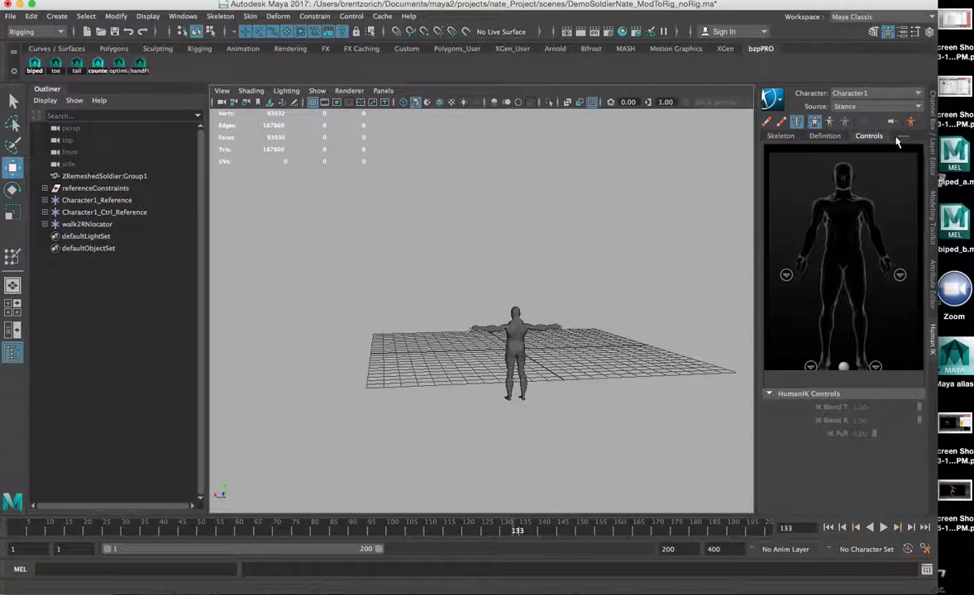
mouse_move(122, 89)
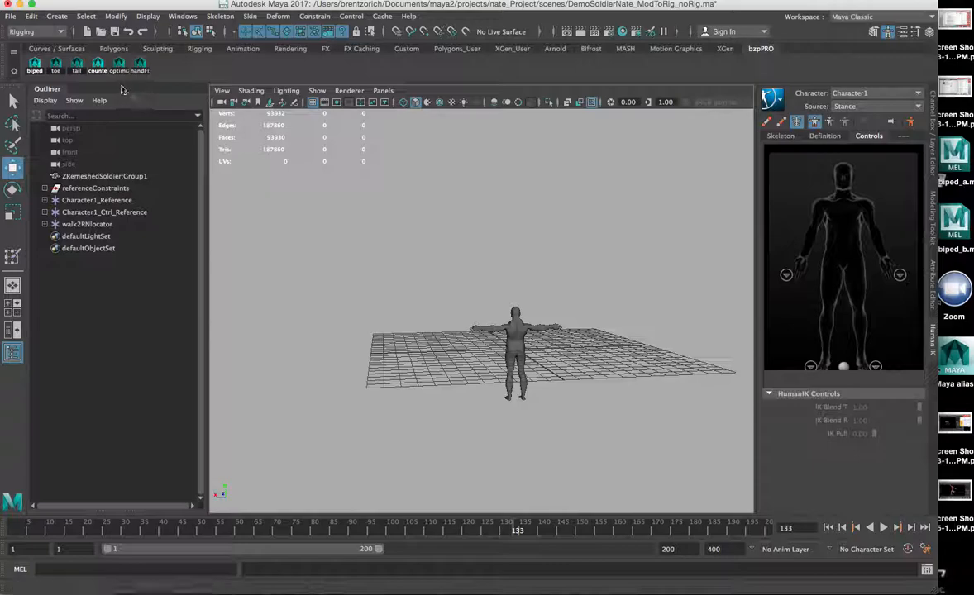
Step: Reference the fight2.ma mocap clip into the scene
left_click(10, 16)
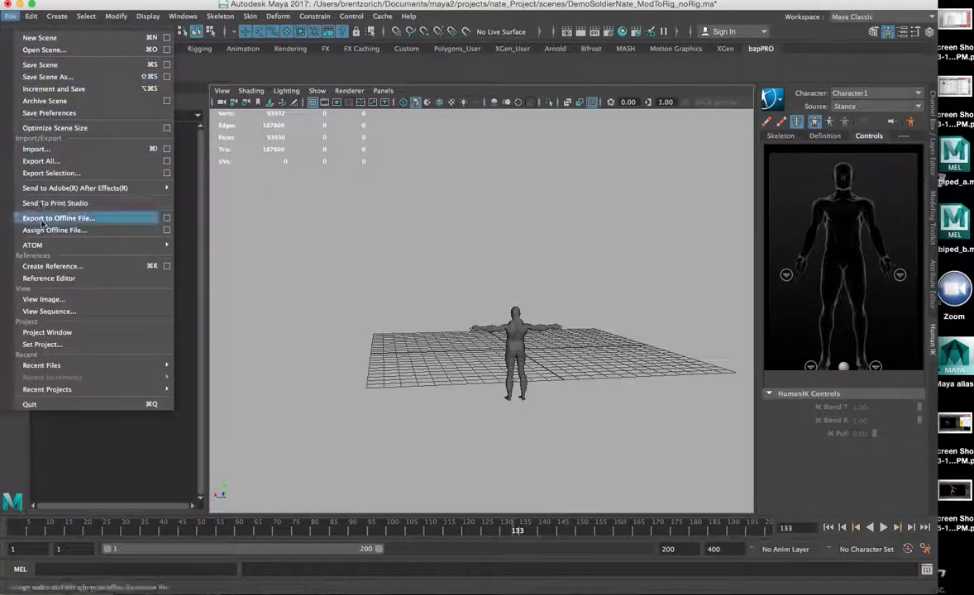
mouse_move(50, 278)
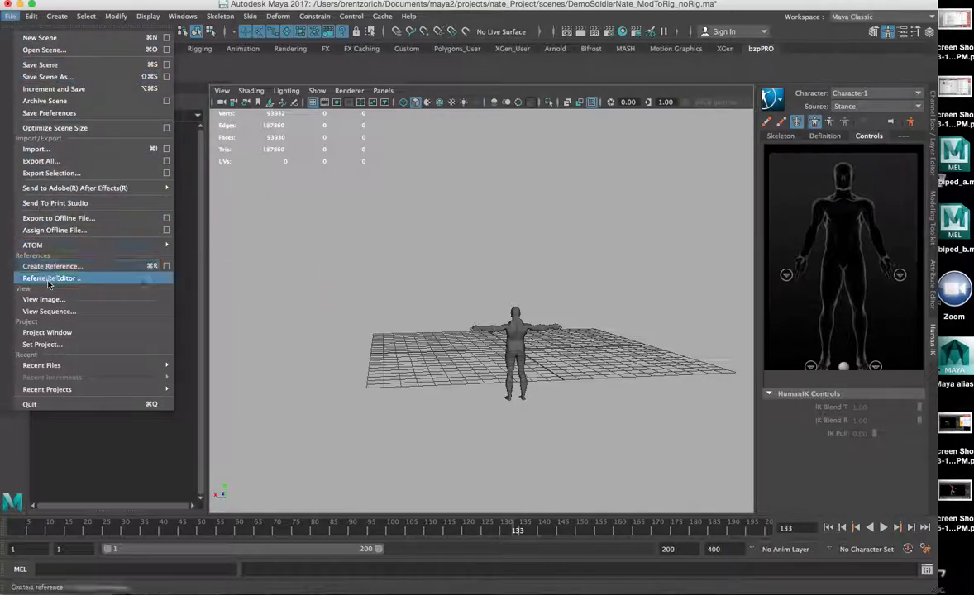
mouse_move(53, 265)
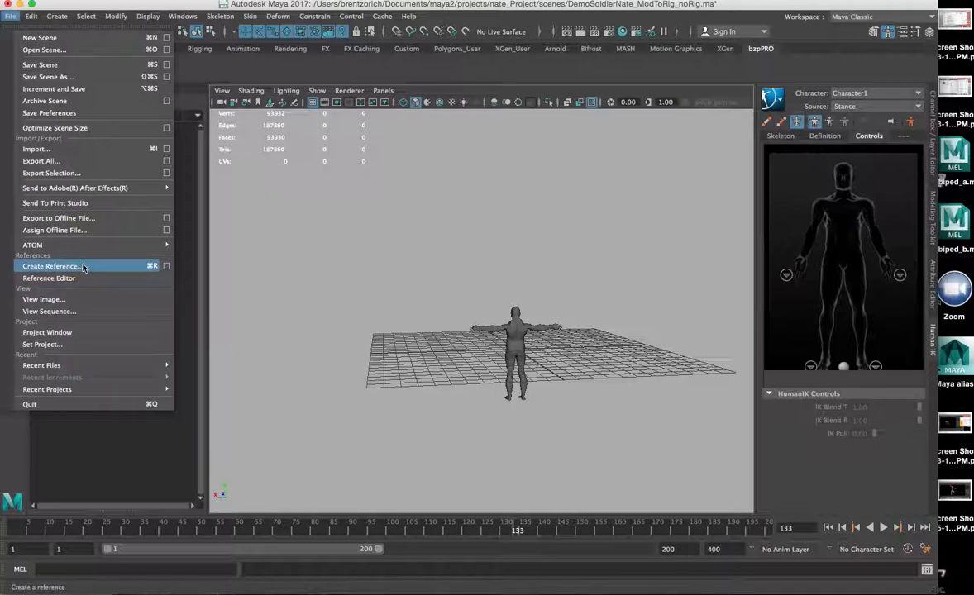
left_click(51, 265)
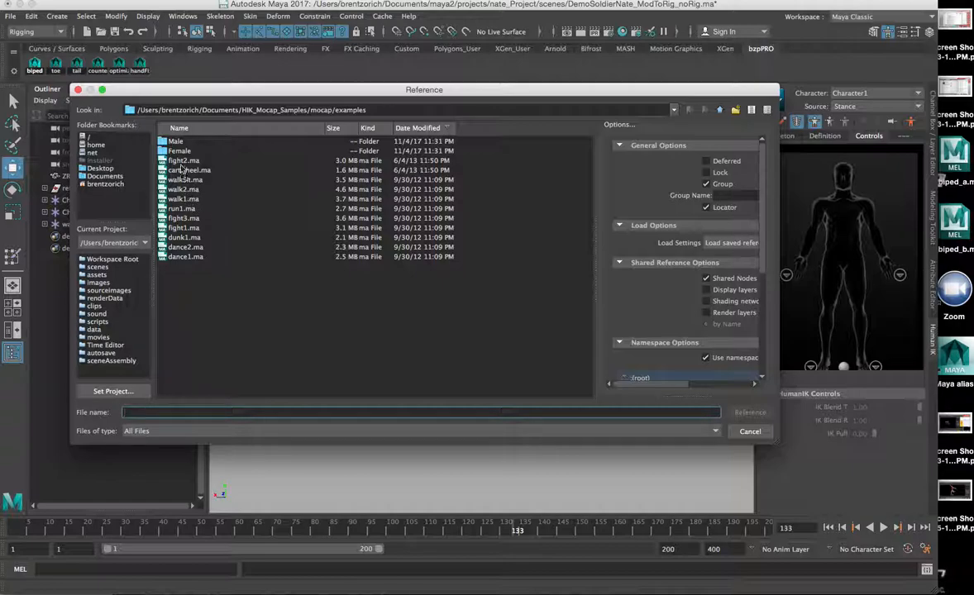
left_click(182, 160)
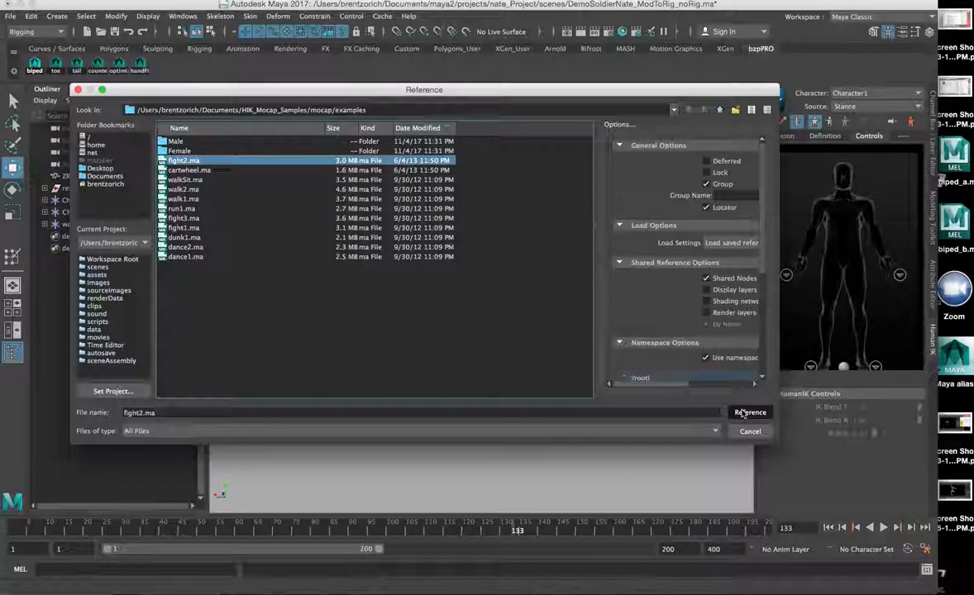
left_click(749, 414)
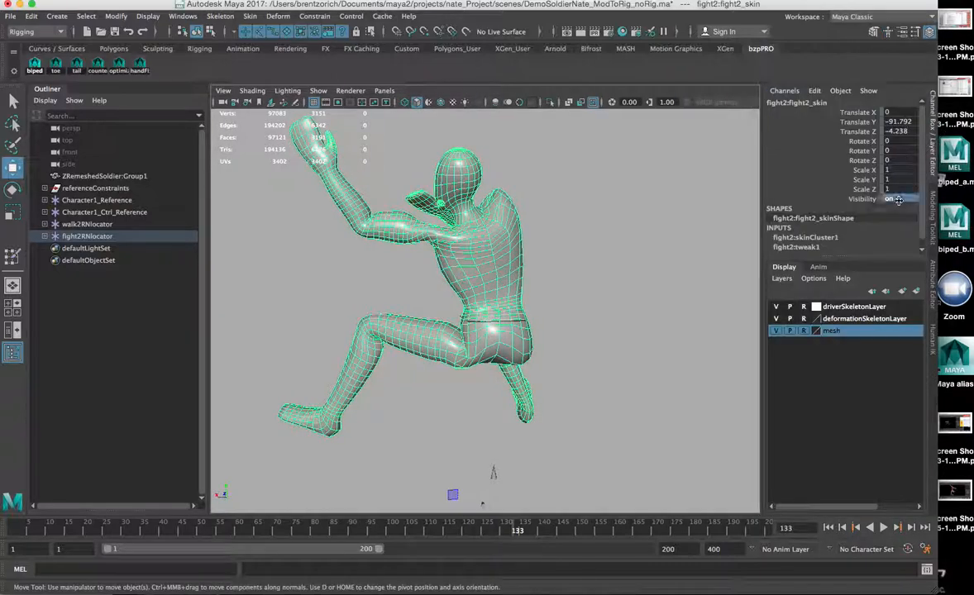
Step: Set the HIK source to the fight2 mocap character and frame the crouching soldier
left_click(893, 198)
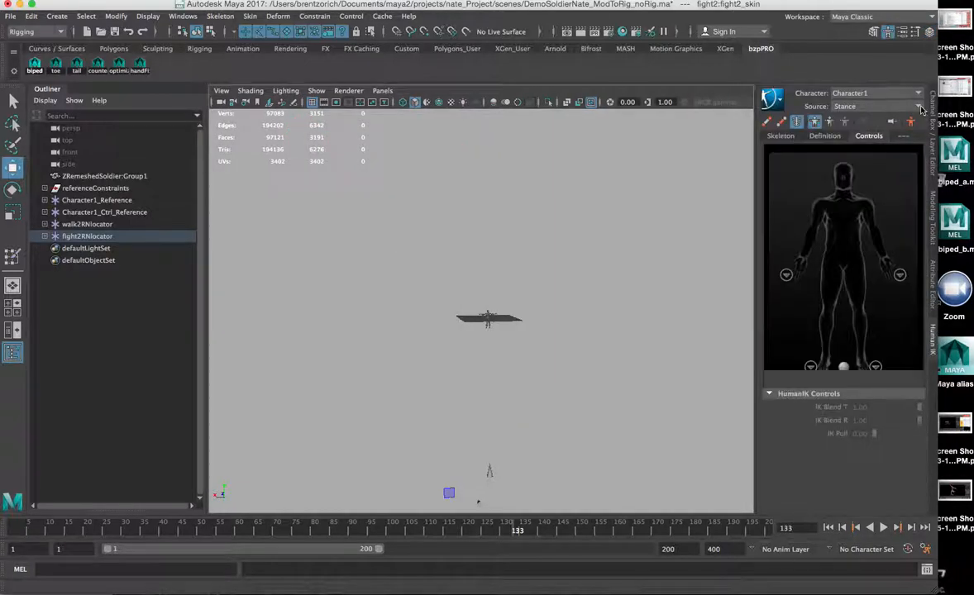
left_click(918, 106)
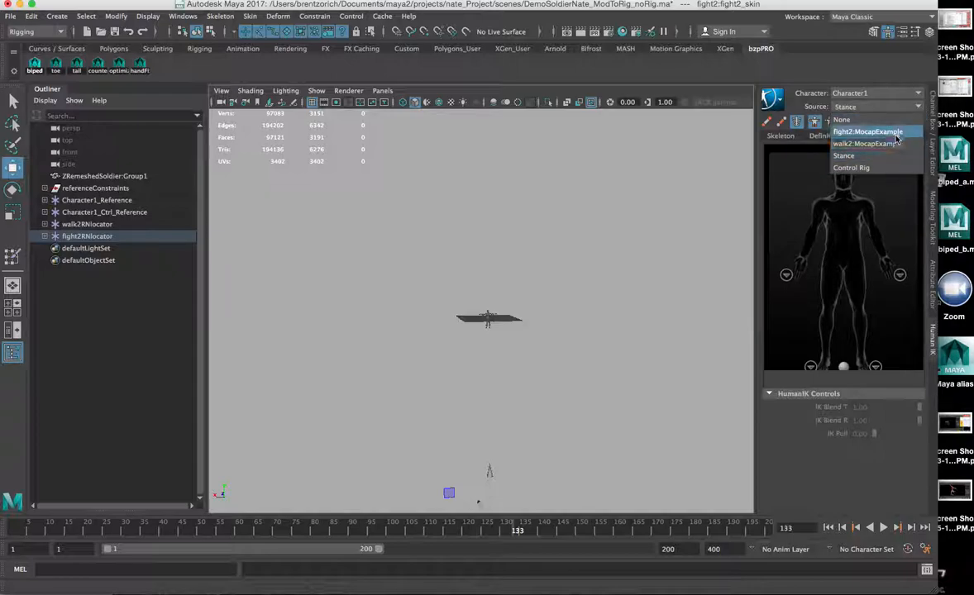
left_click(869, 132)
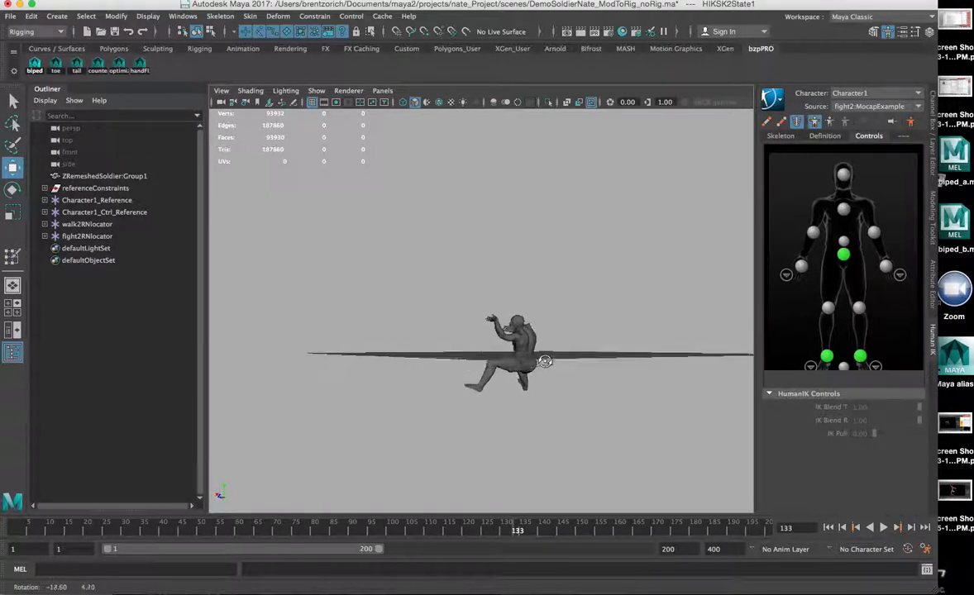
left_click_drag(546, 362, 651, 382)
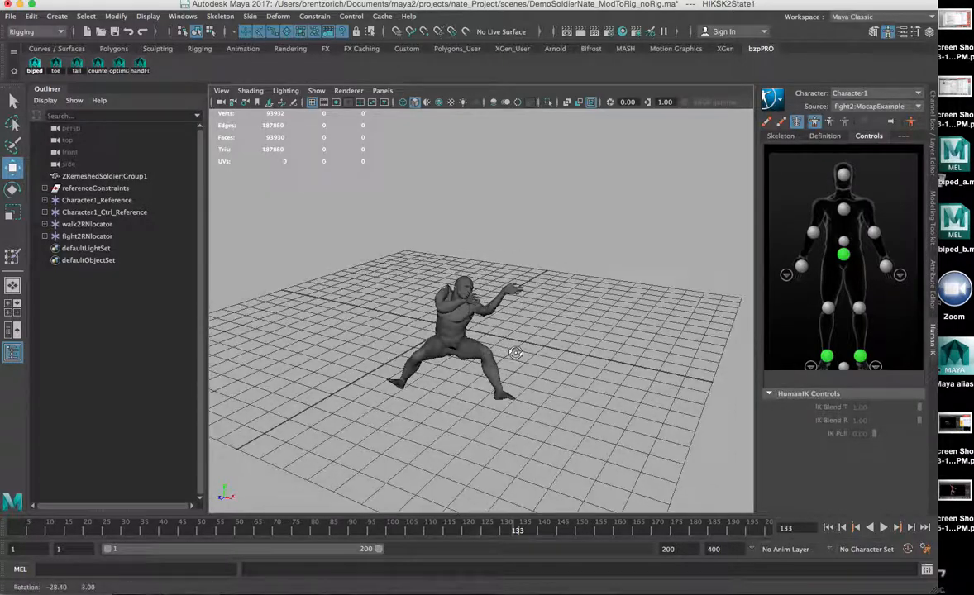
left_click_drag(515, 351, 483, 350)
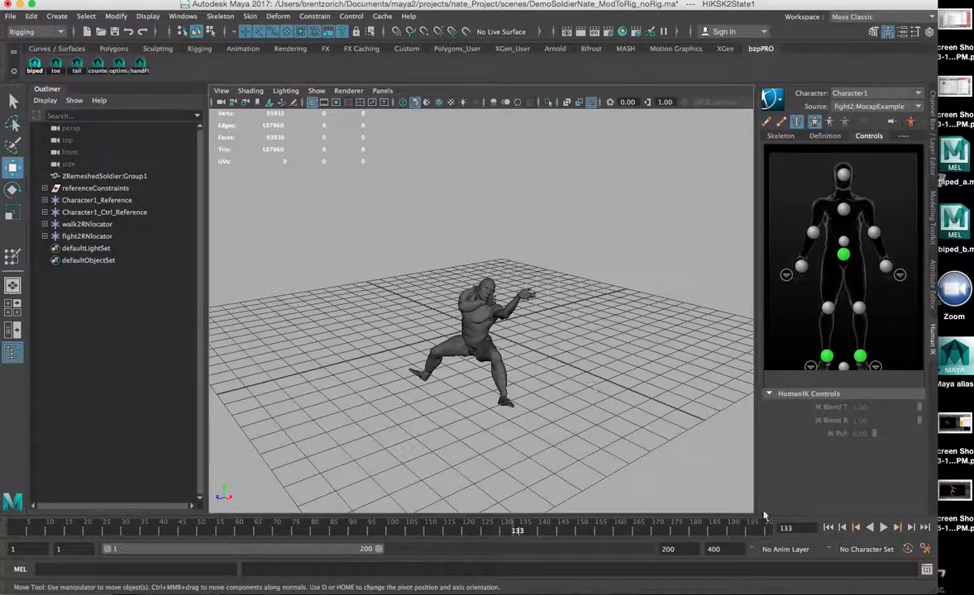
Step: Play the fight animation on the soldier
left_click(883, 528)
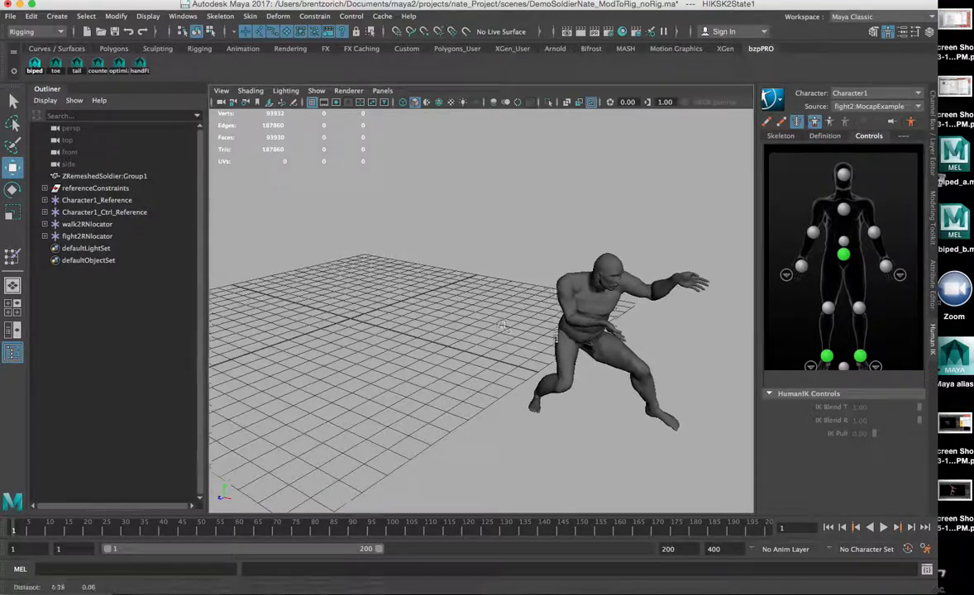
left_click(883, 525)
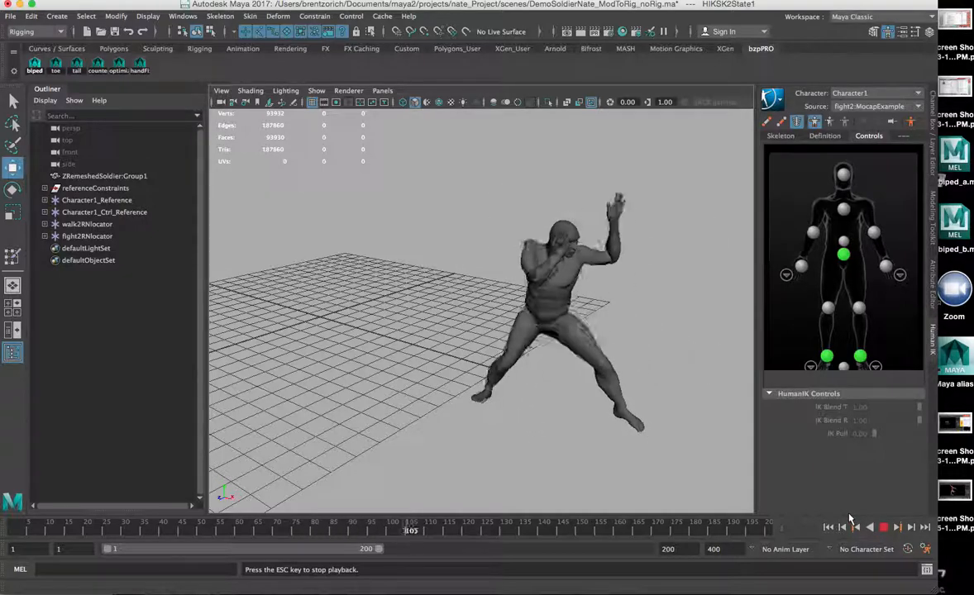
left_click(883, 525)
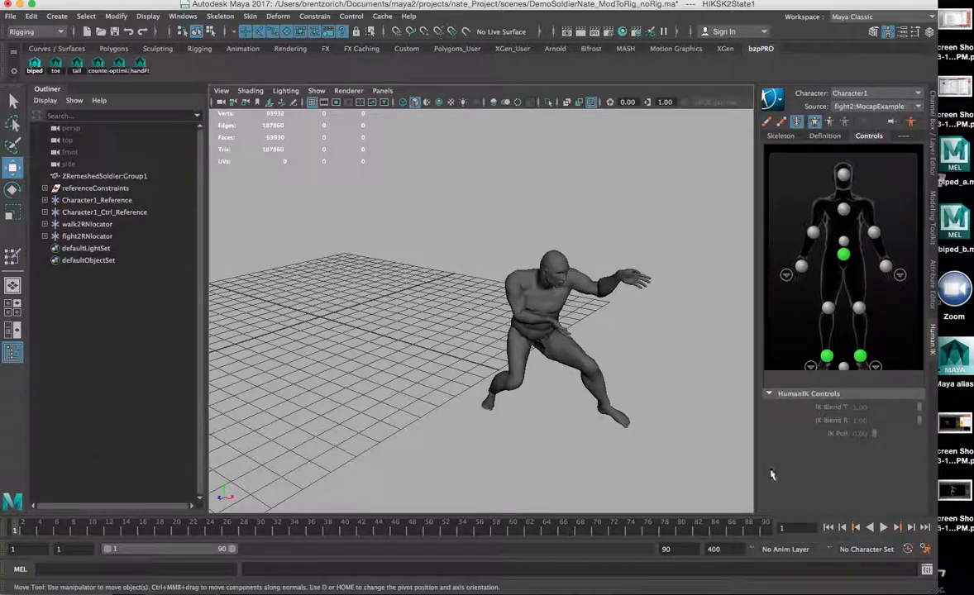
left_click(883, 526)
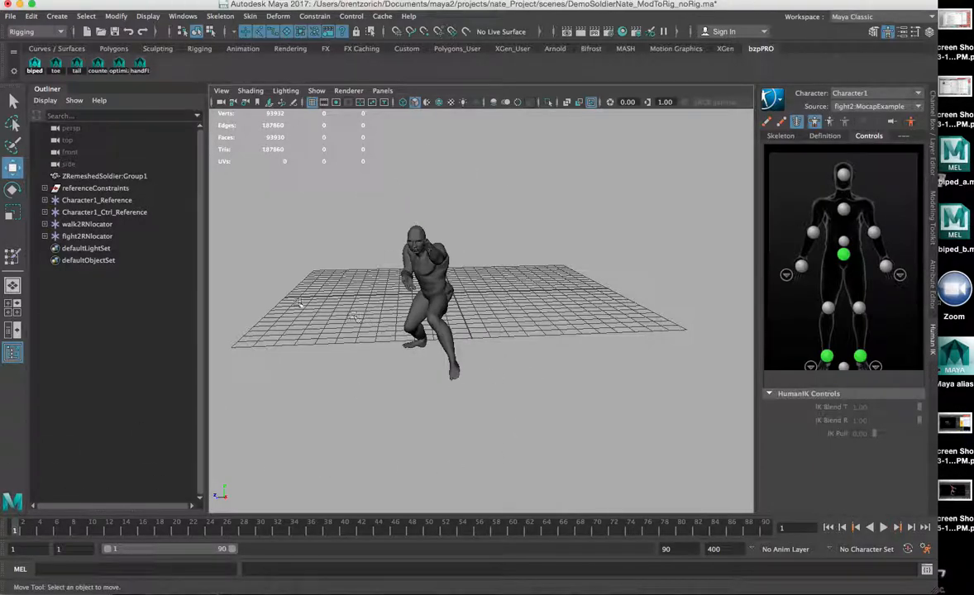
Step: Reference run1.ma into the scene and hide its referenced skeleton
left_click(10, 17)
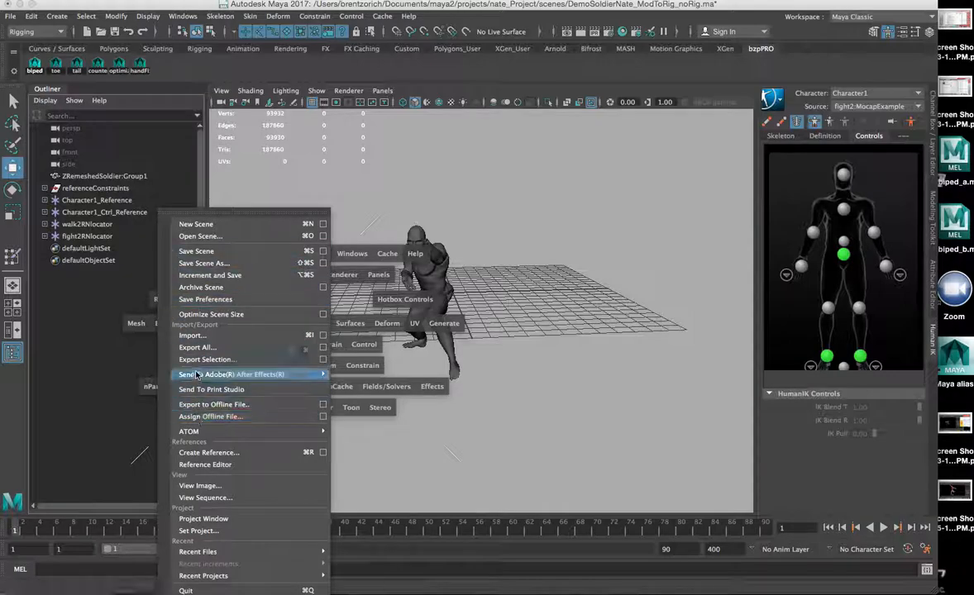
mouse_move(230, 453)
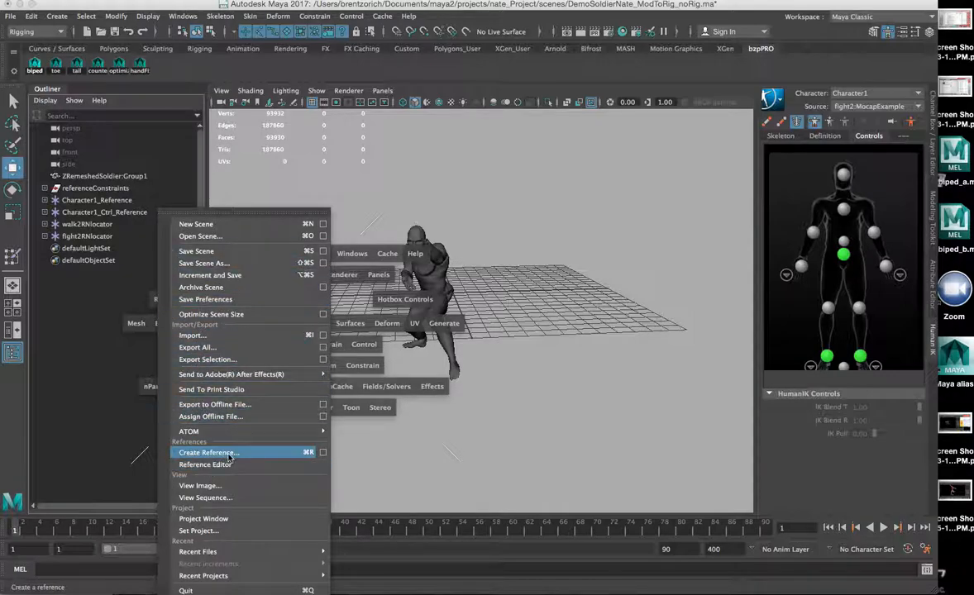
left_click(209, 453)
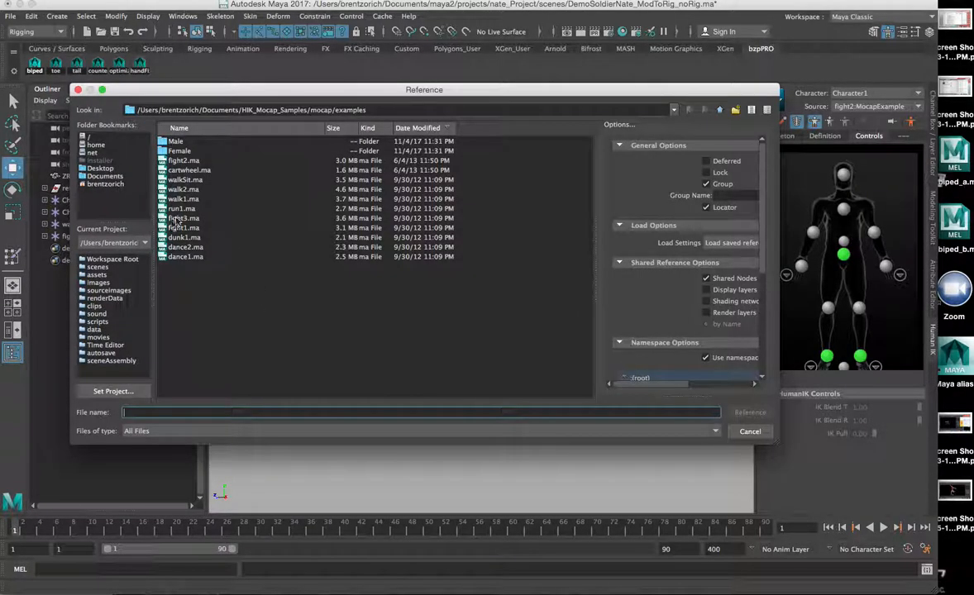
left_click(182, 209)
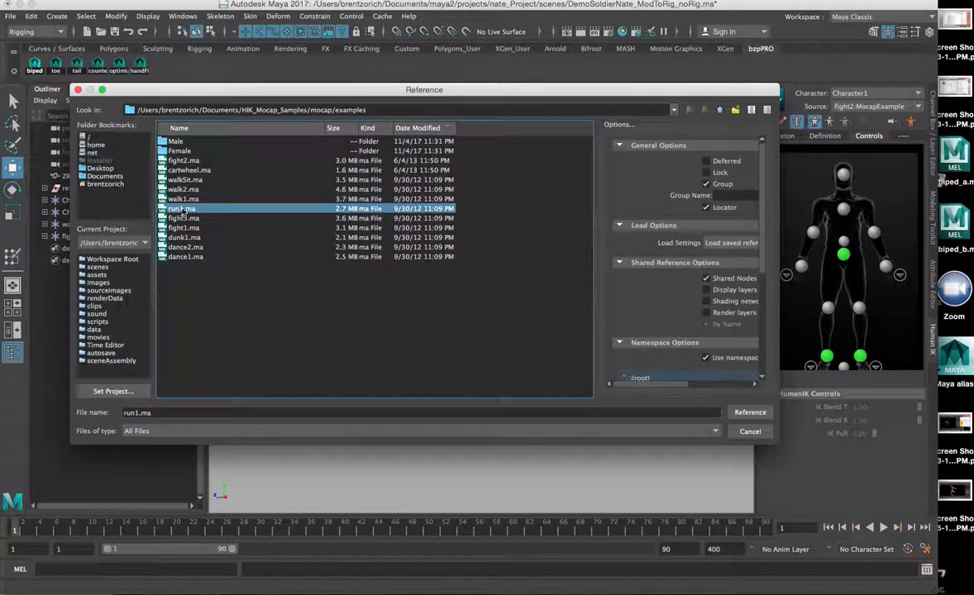
left_click(749, 412)
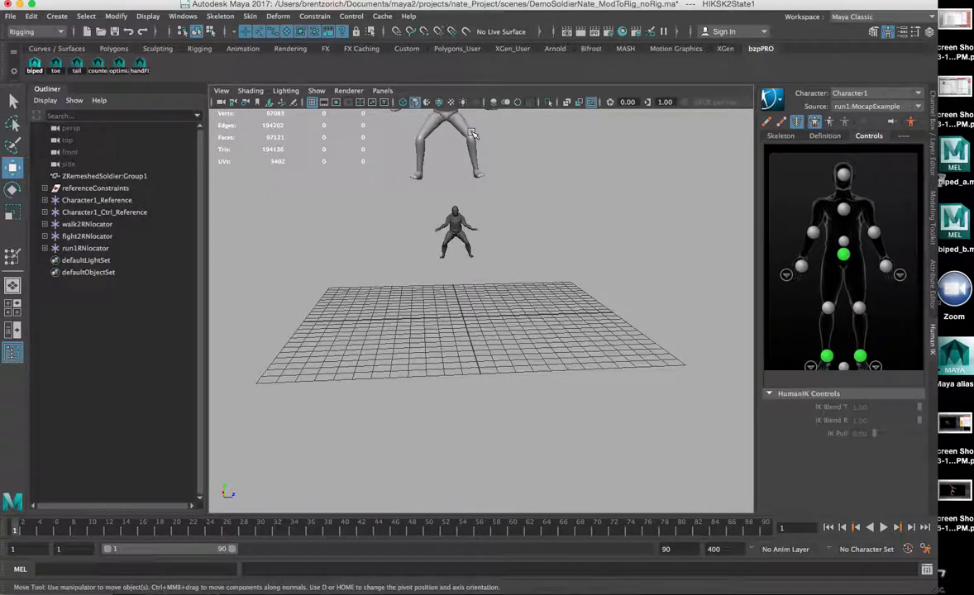
left_click(86, 249)
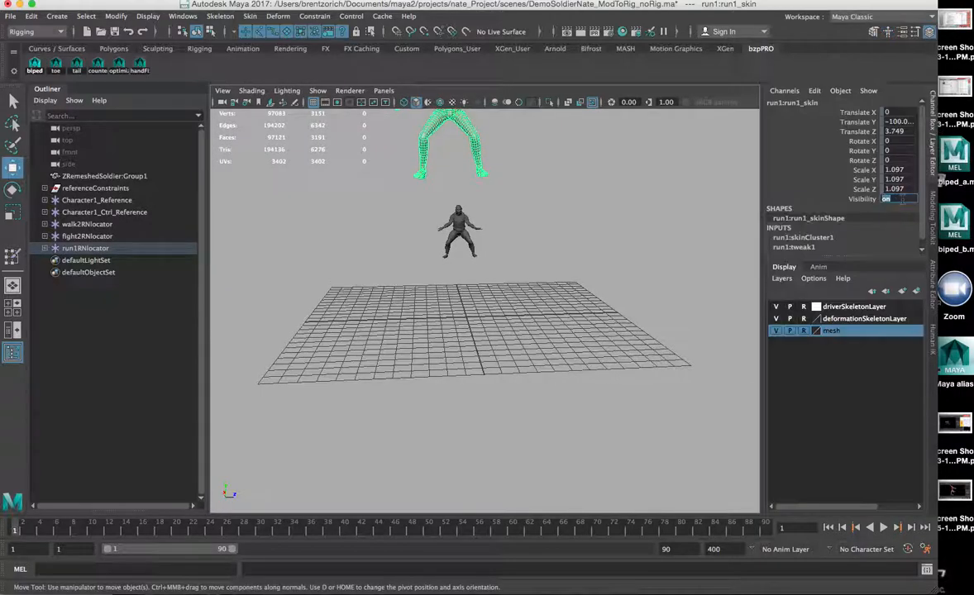
left_click(889, 198)
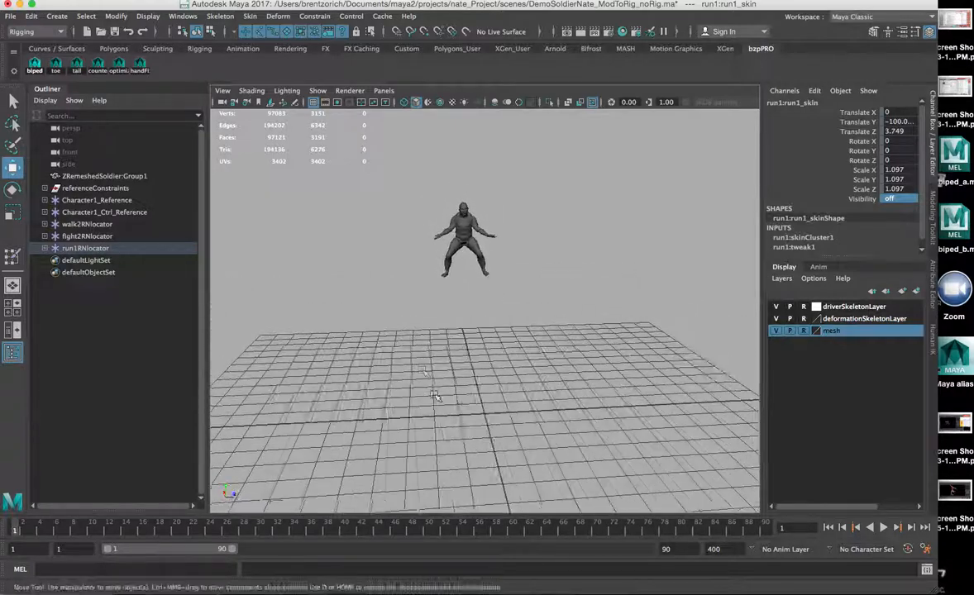
Step: Play the run animation on the soldier and stop playback
left_click(883, 525)
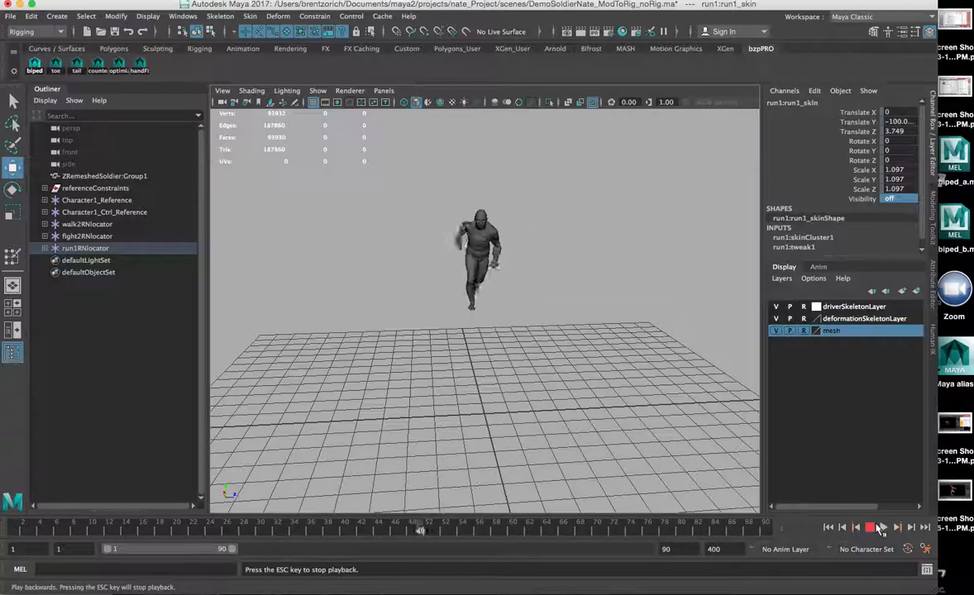
left_click(870, 527)
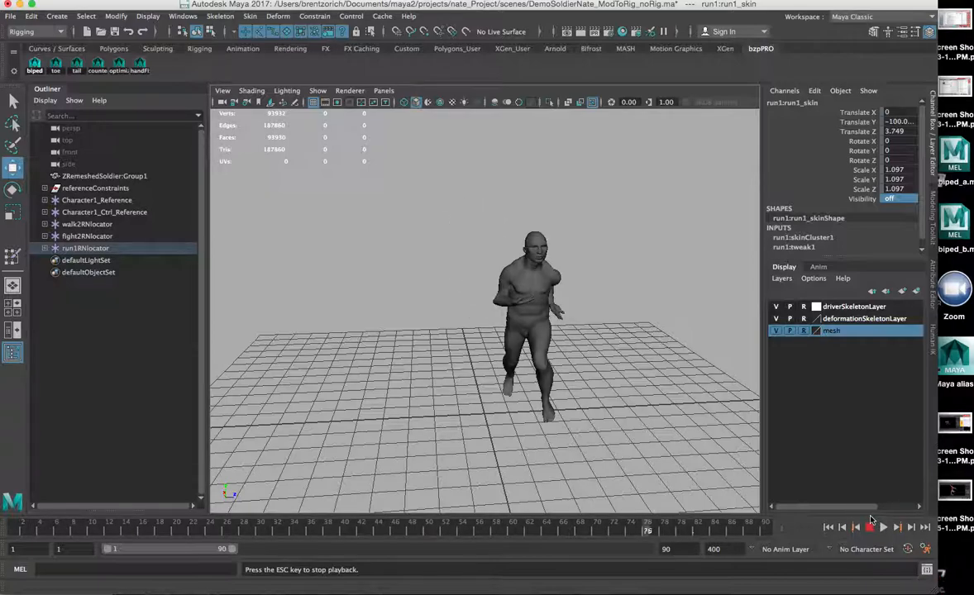
left_click(869, 526)
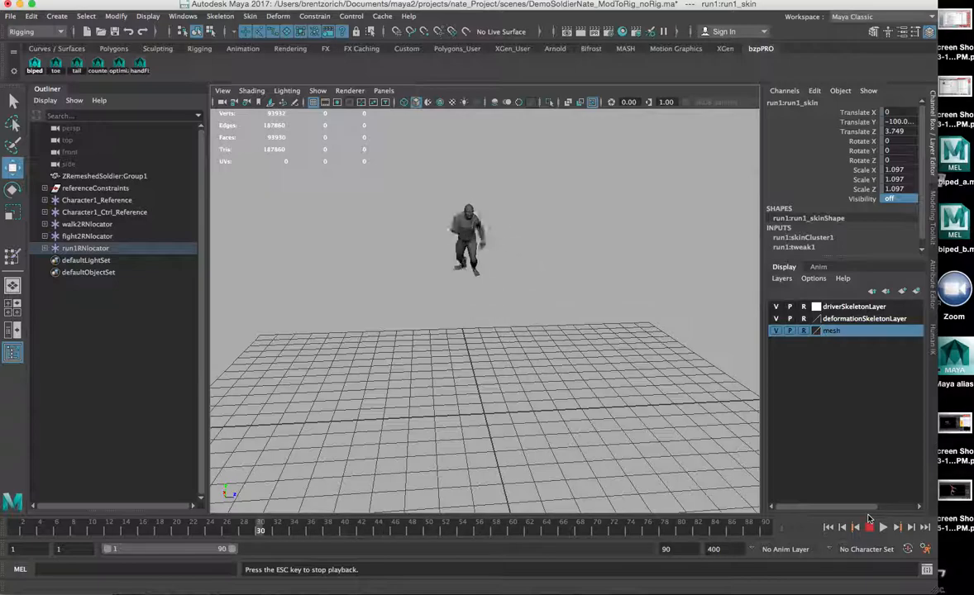
left_click(883, 526)
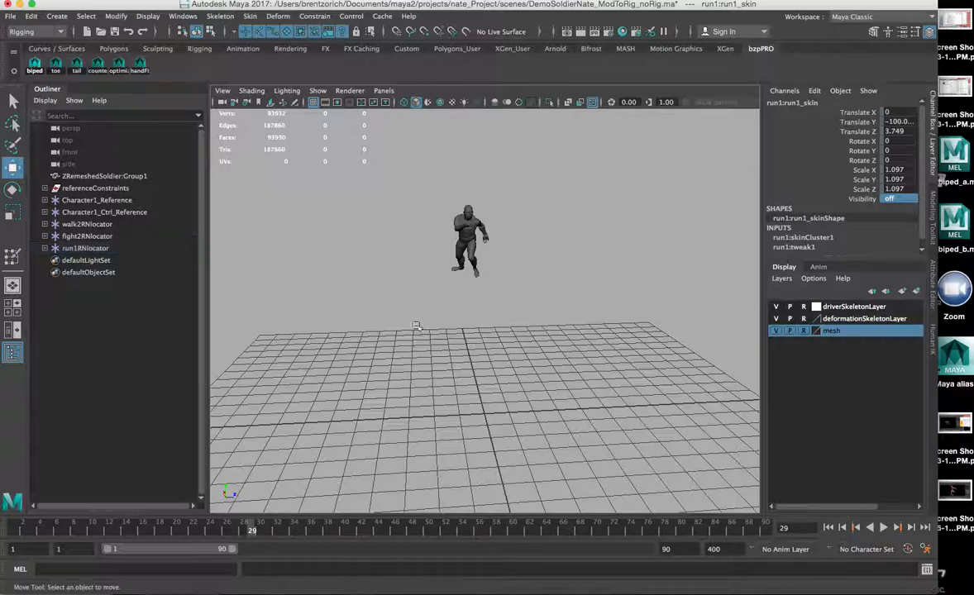
Step: Reference the walk1.ma mocap clip into the scene
key("space")
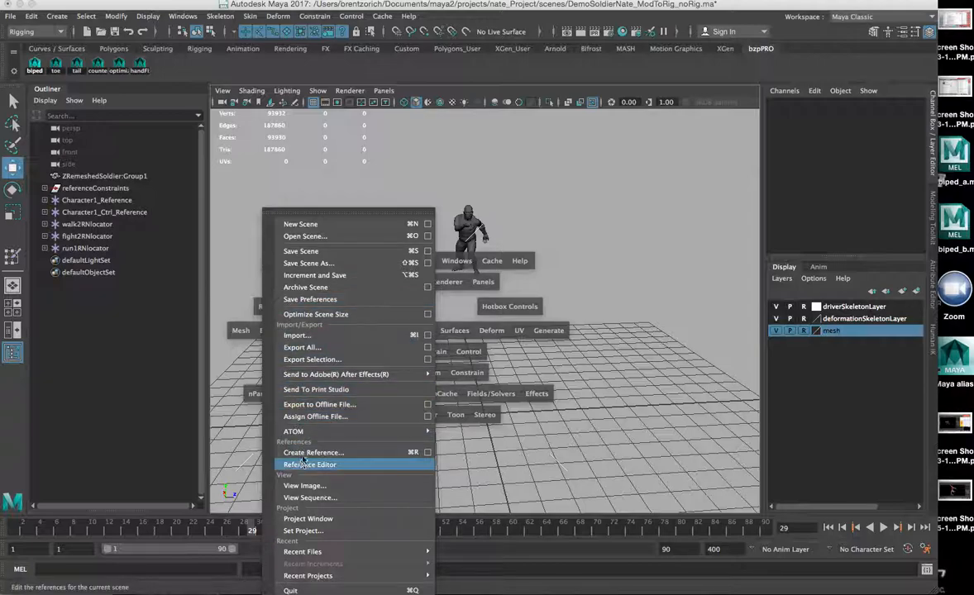
left_click(314, 453)
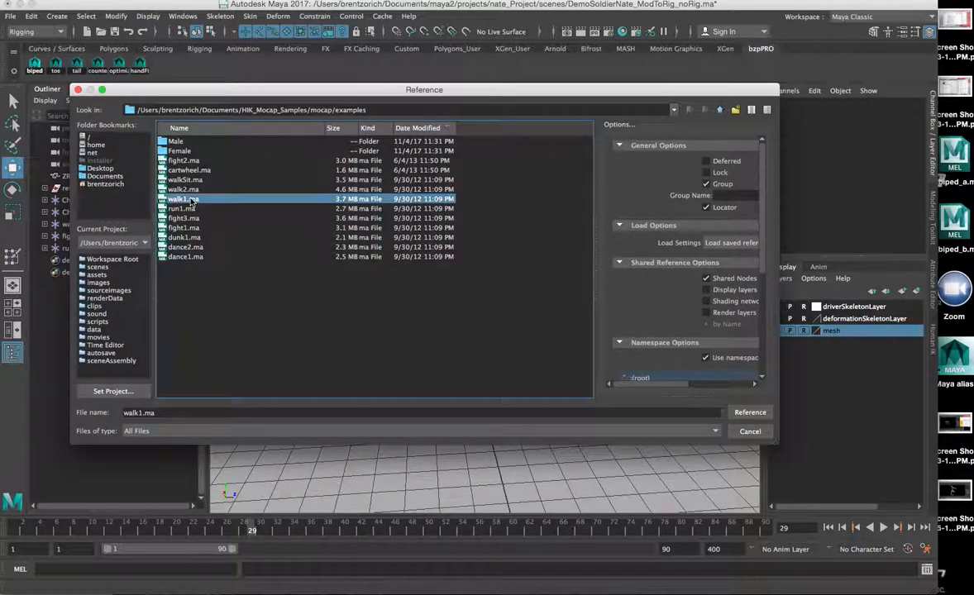
left_click(749, 413)
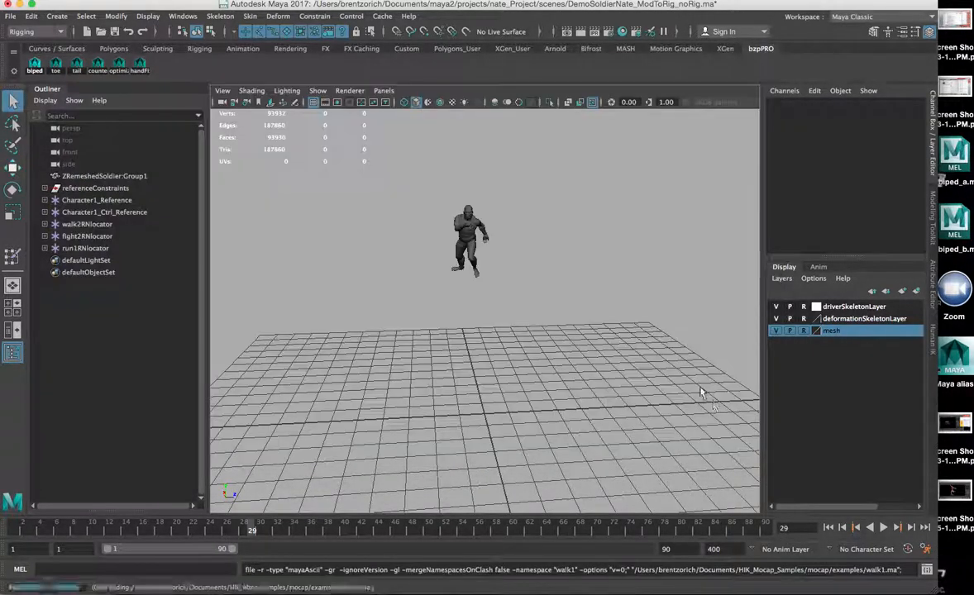
left_click(86, 260)
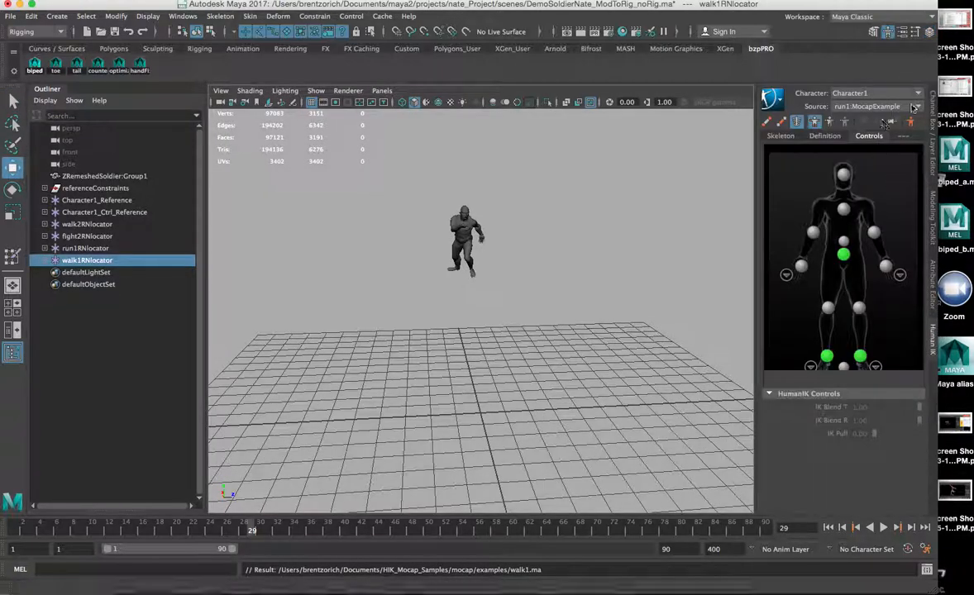
Step: Set the HIK source to walk1 and play the walking motion on the soldier
left_click(916, 106)
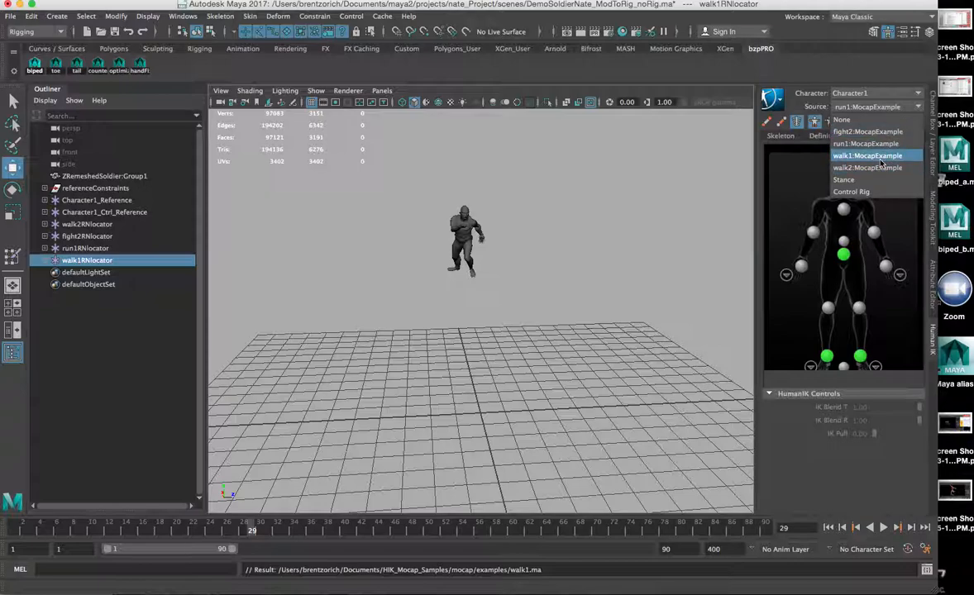
left_click(867, 155)
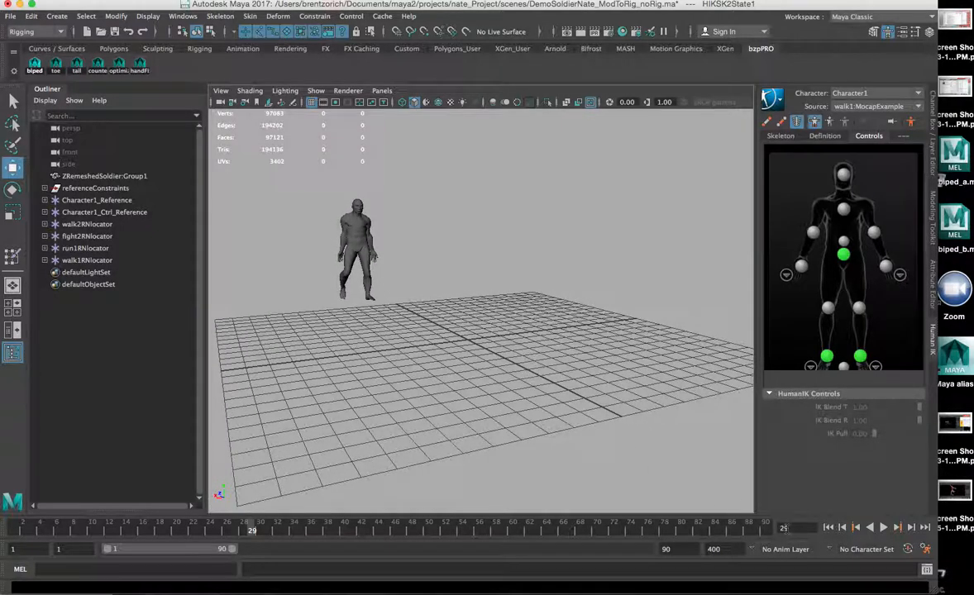
left_click(883, 528)
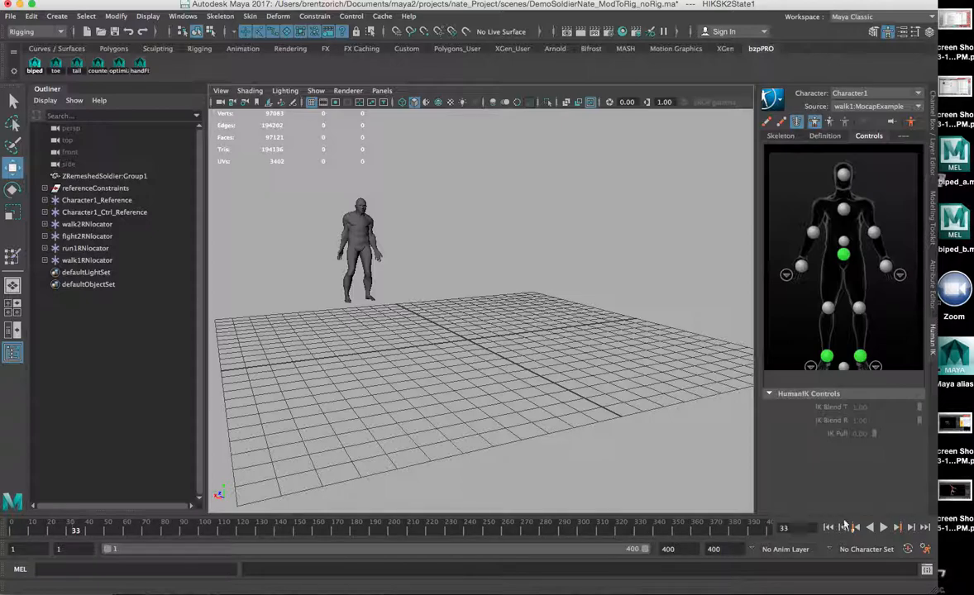
left_click(883, 528)
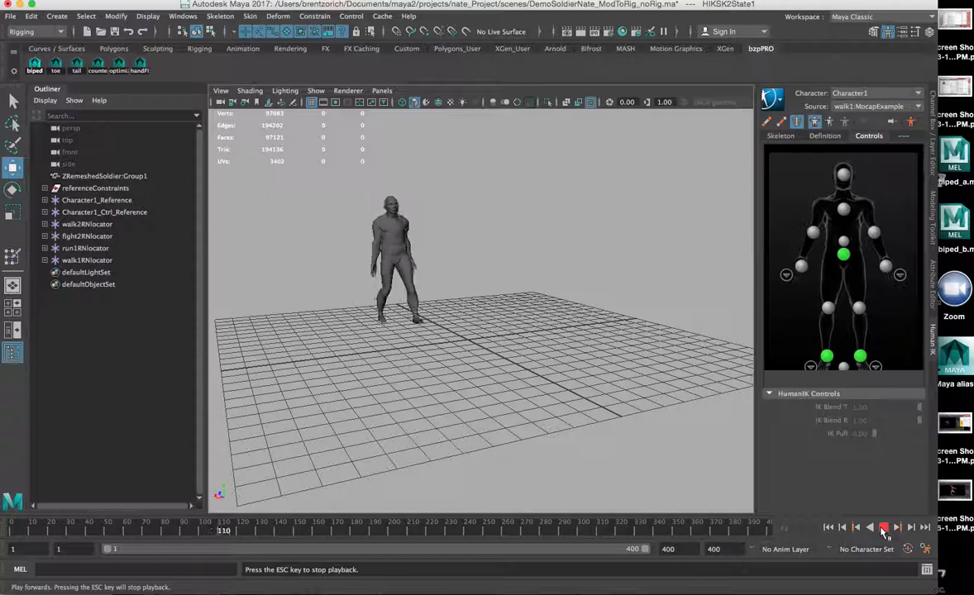
Step: Play and stop the walk clip, then reopen the HIK Source list of mocap clips
left_click(883, 527)
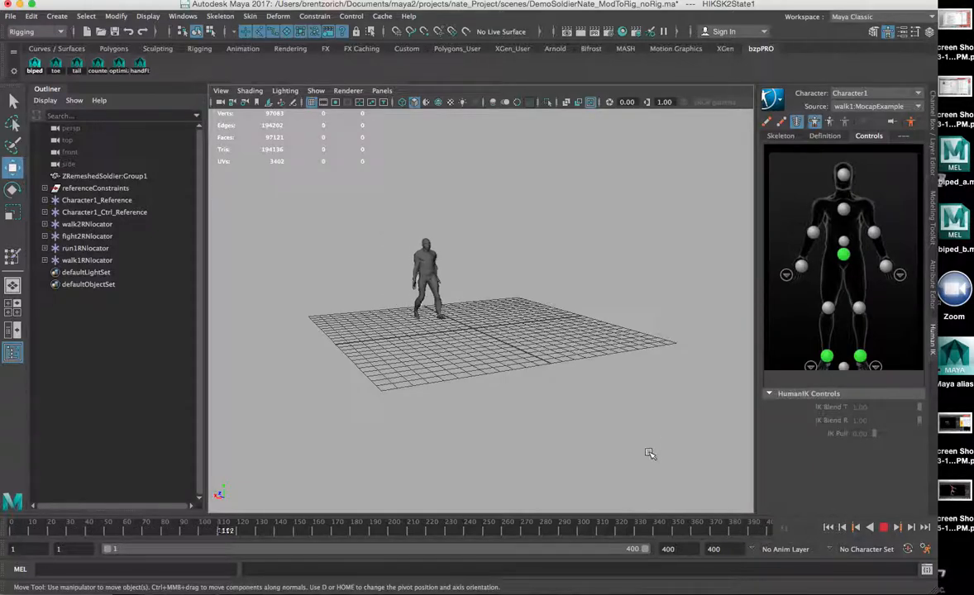
left_click(883, 528)
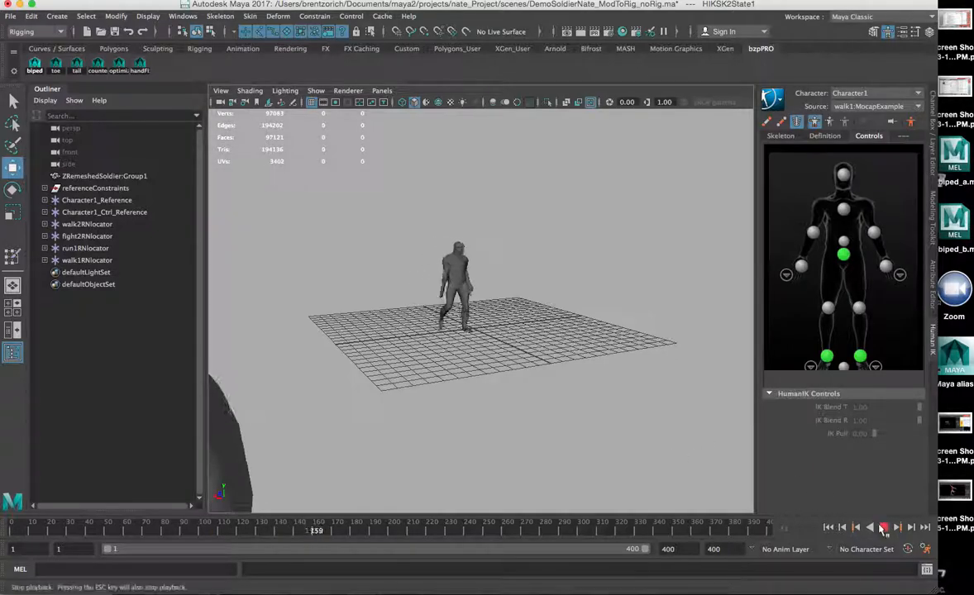
left_click(883, 527)
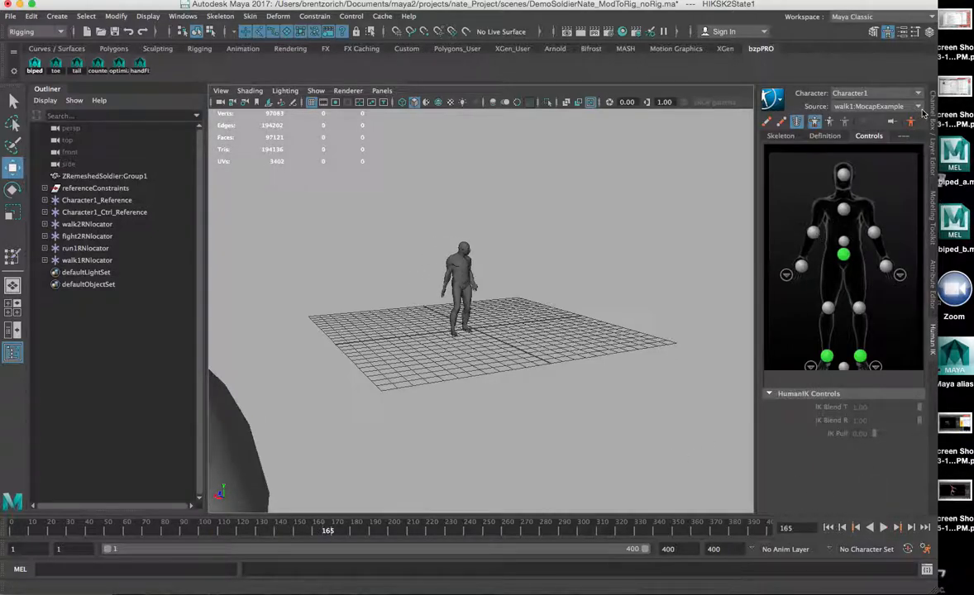
left_click(916, 106)
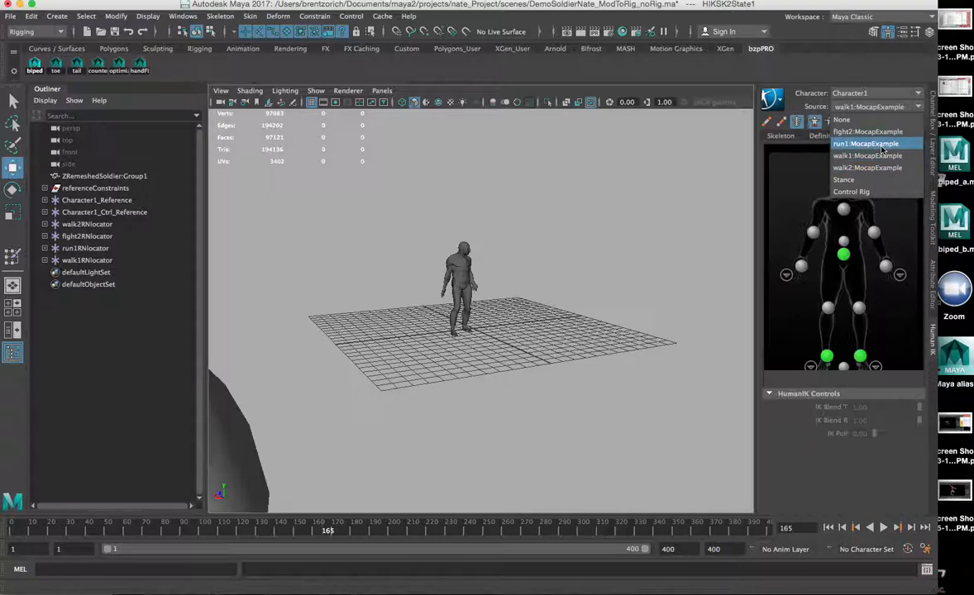
Step: Switch the soldier's HIK source to the run1 MocapExample clip and play the running motion along the grid
left_click(864, 142)
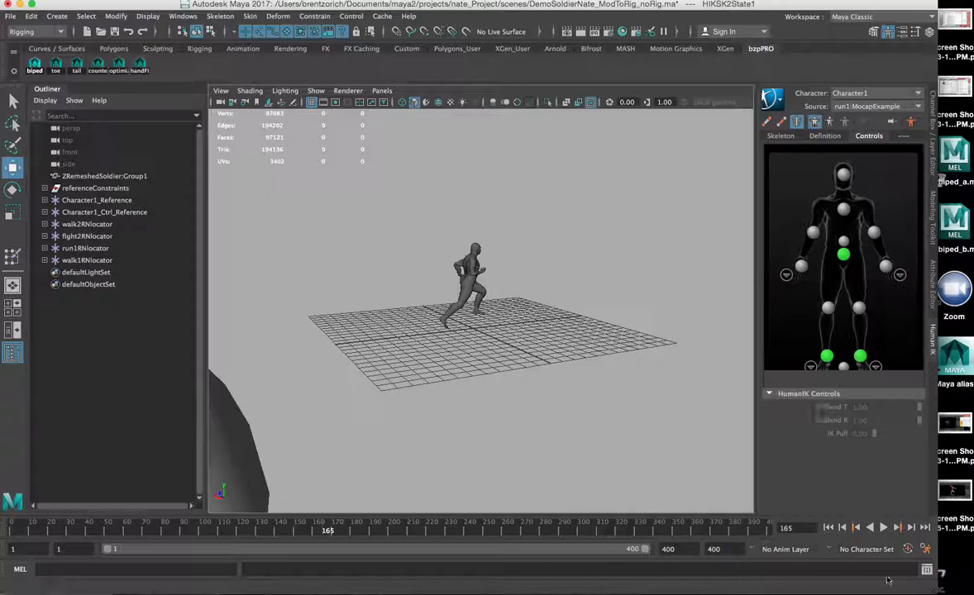
left_click(883, 525)
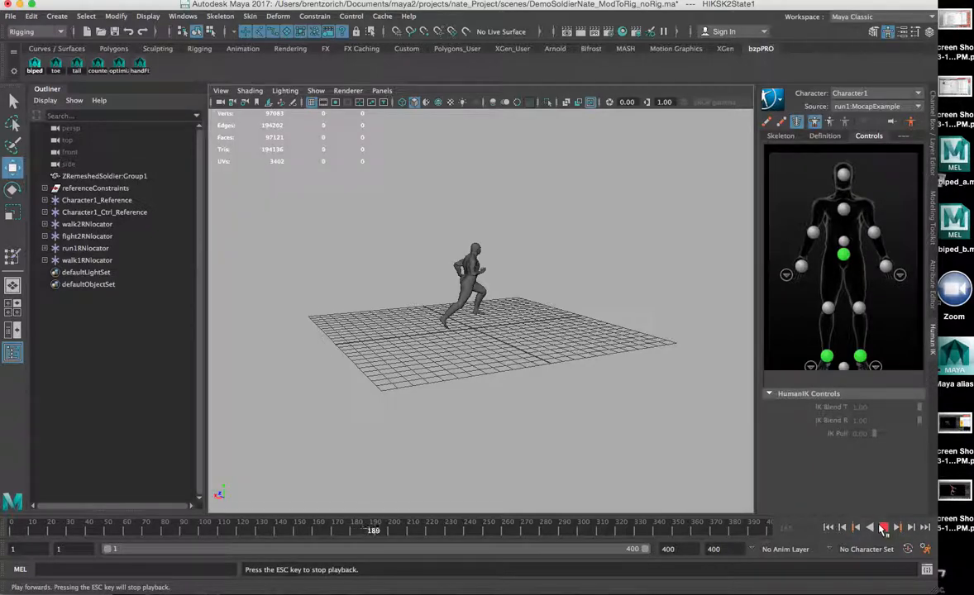
left_click(883, 526)
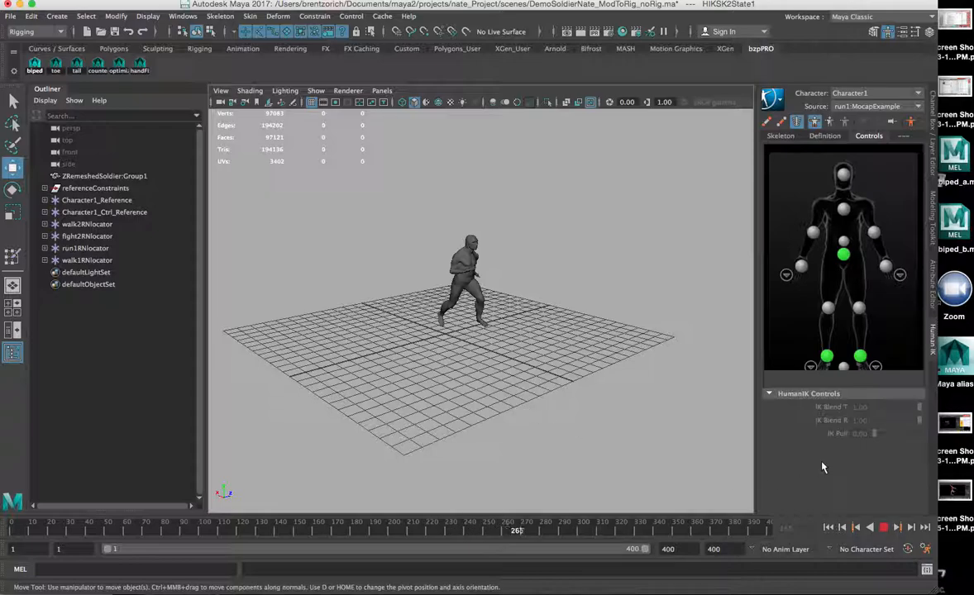
left_click(883, 526)
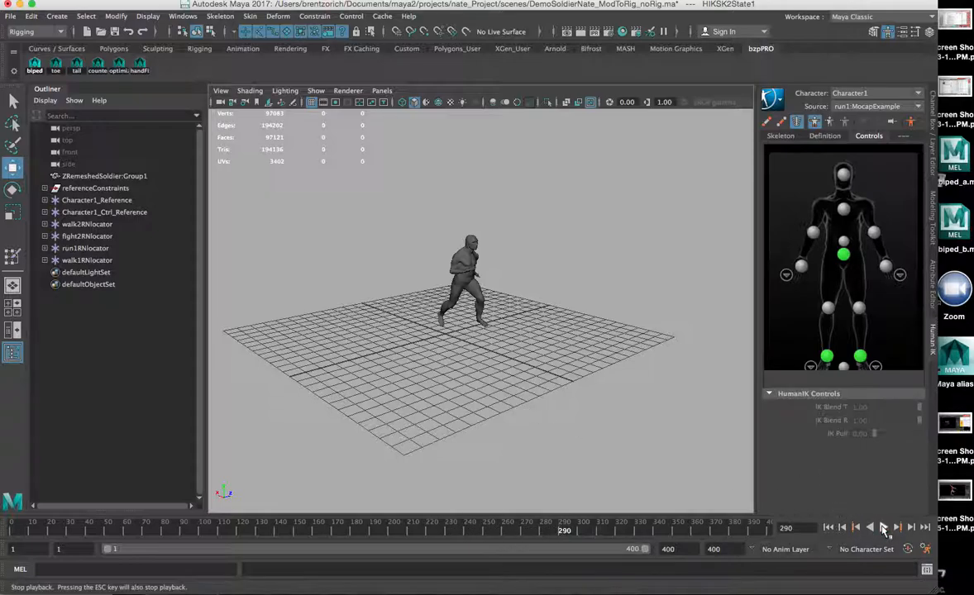
left_click(869, 526)
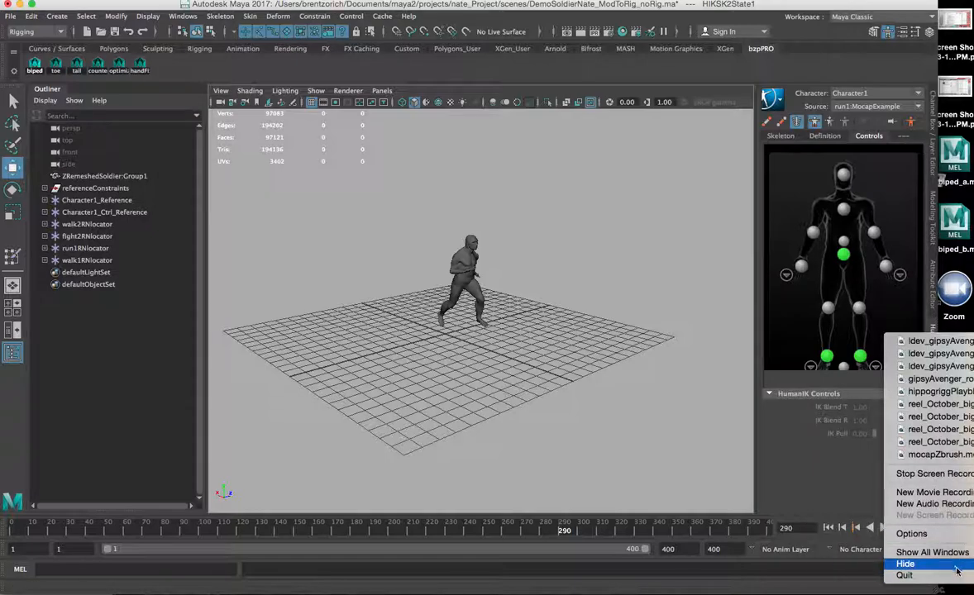
mouse_move(936, 486)
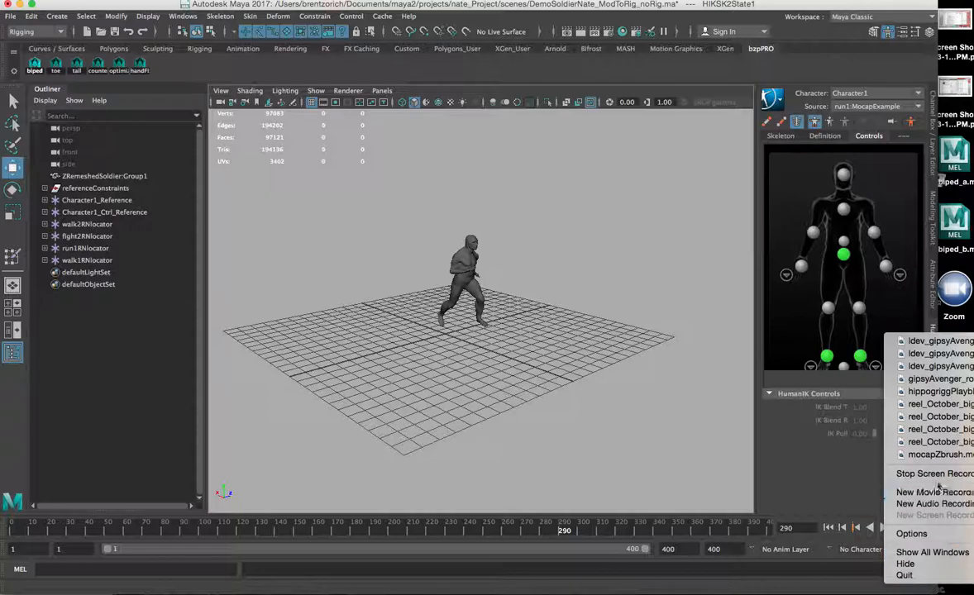